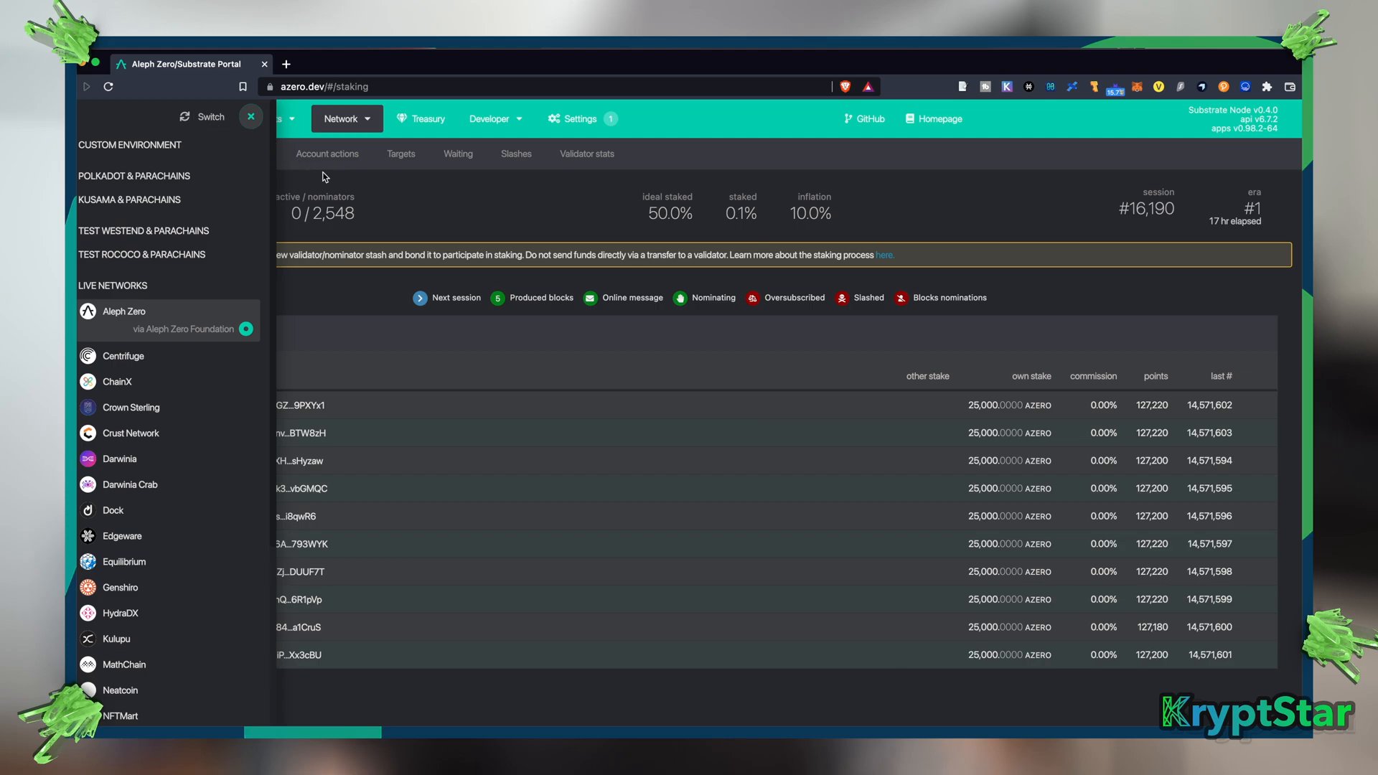
- Switch the portal to the Aleph Zero live network and view its staking overview
left_click(341, 118)
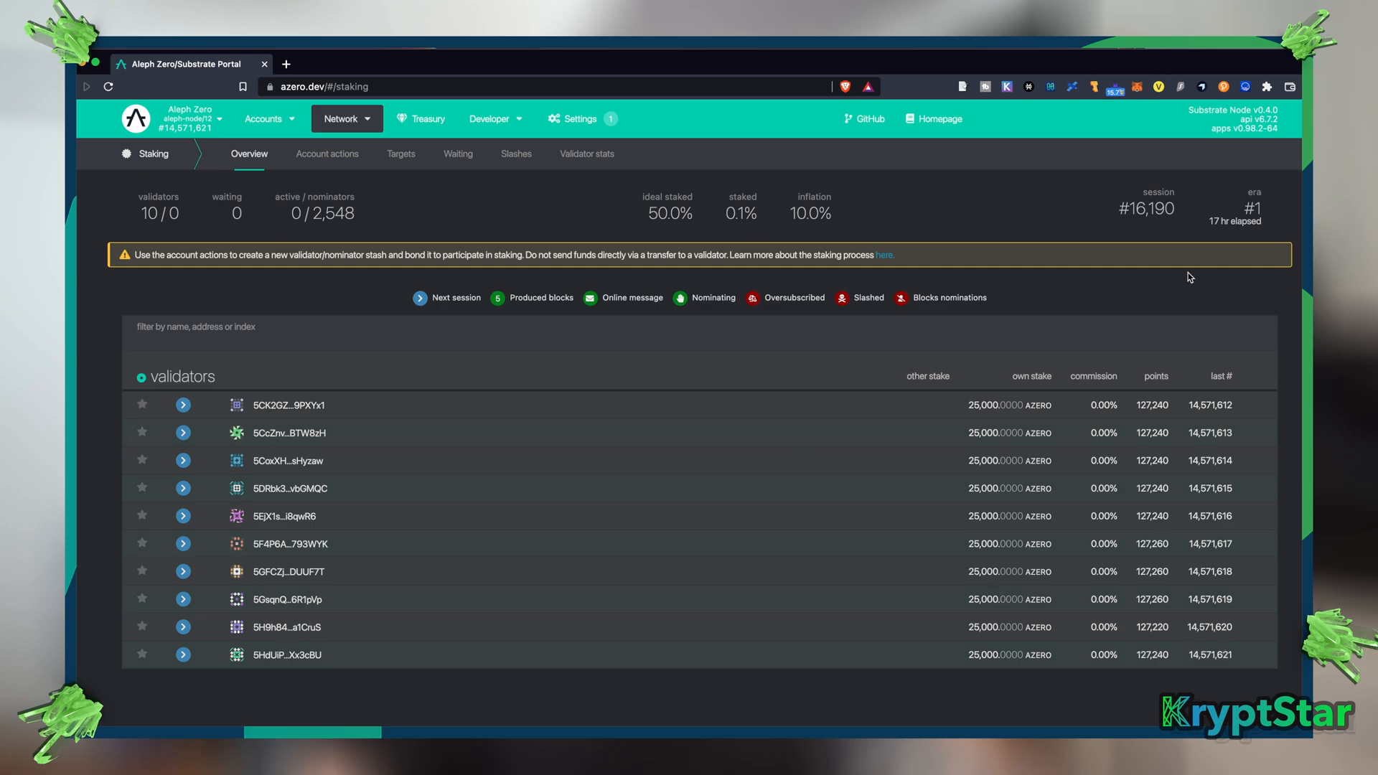
mouse_move(1056, 290)
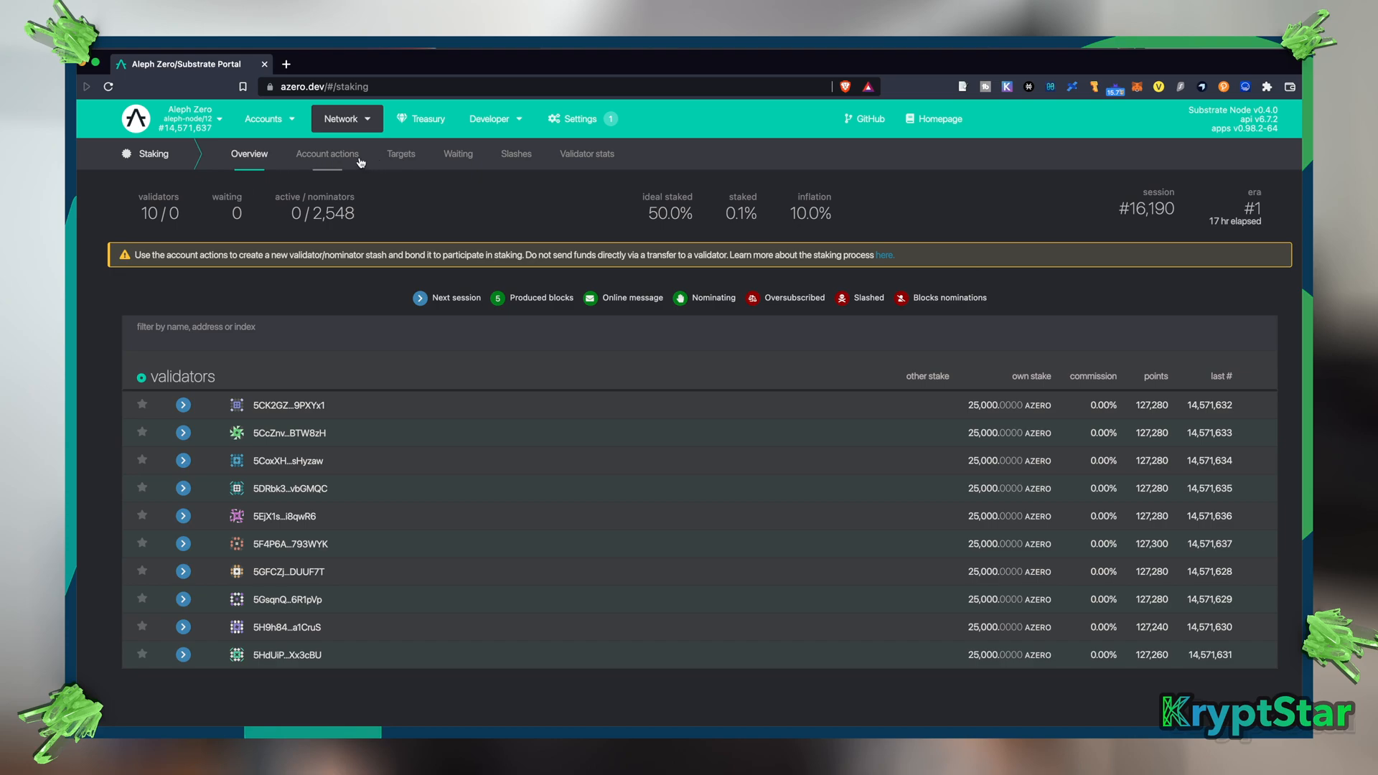
- Open Staking account actions, showing no stashes or staked funds
left_click(328, 153)
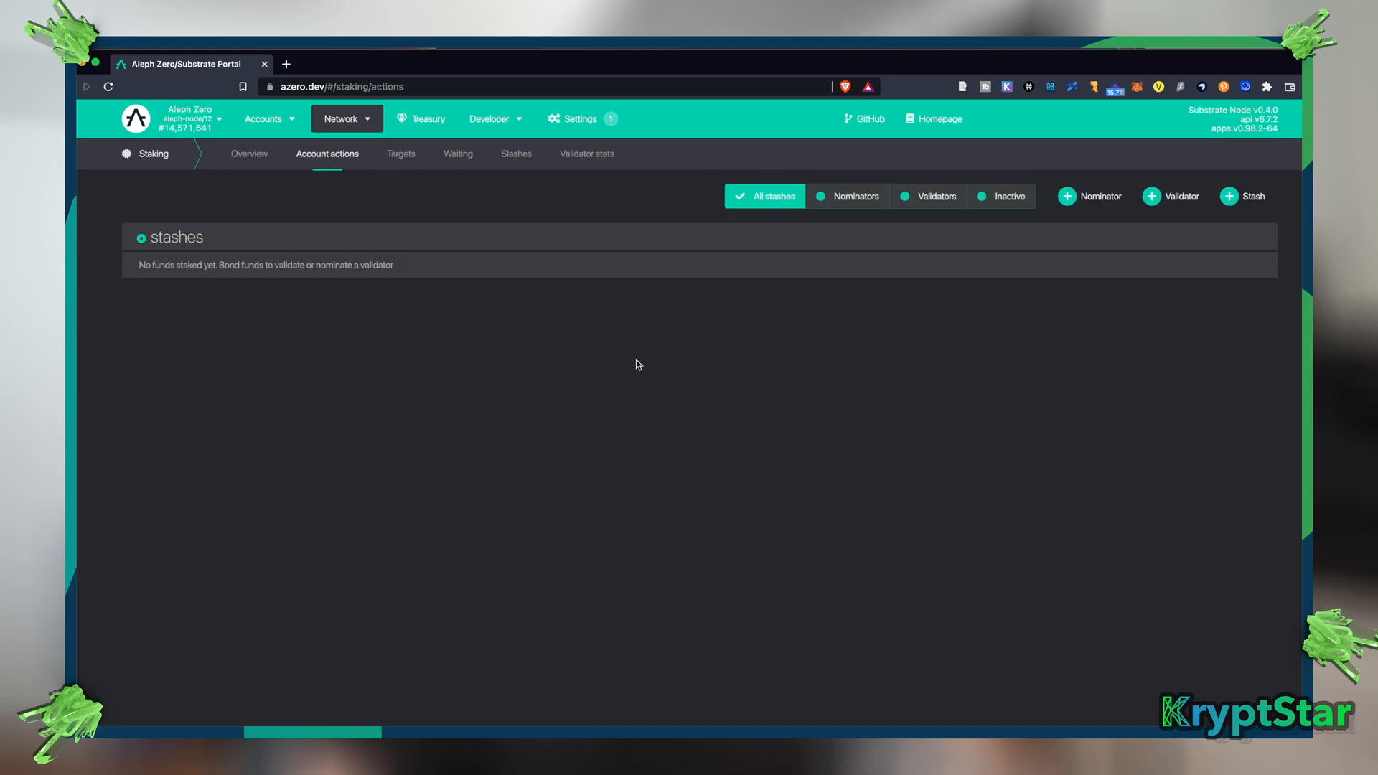
mouse_move(712, 427)
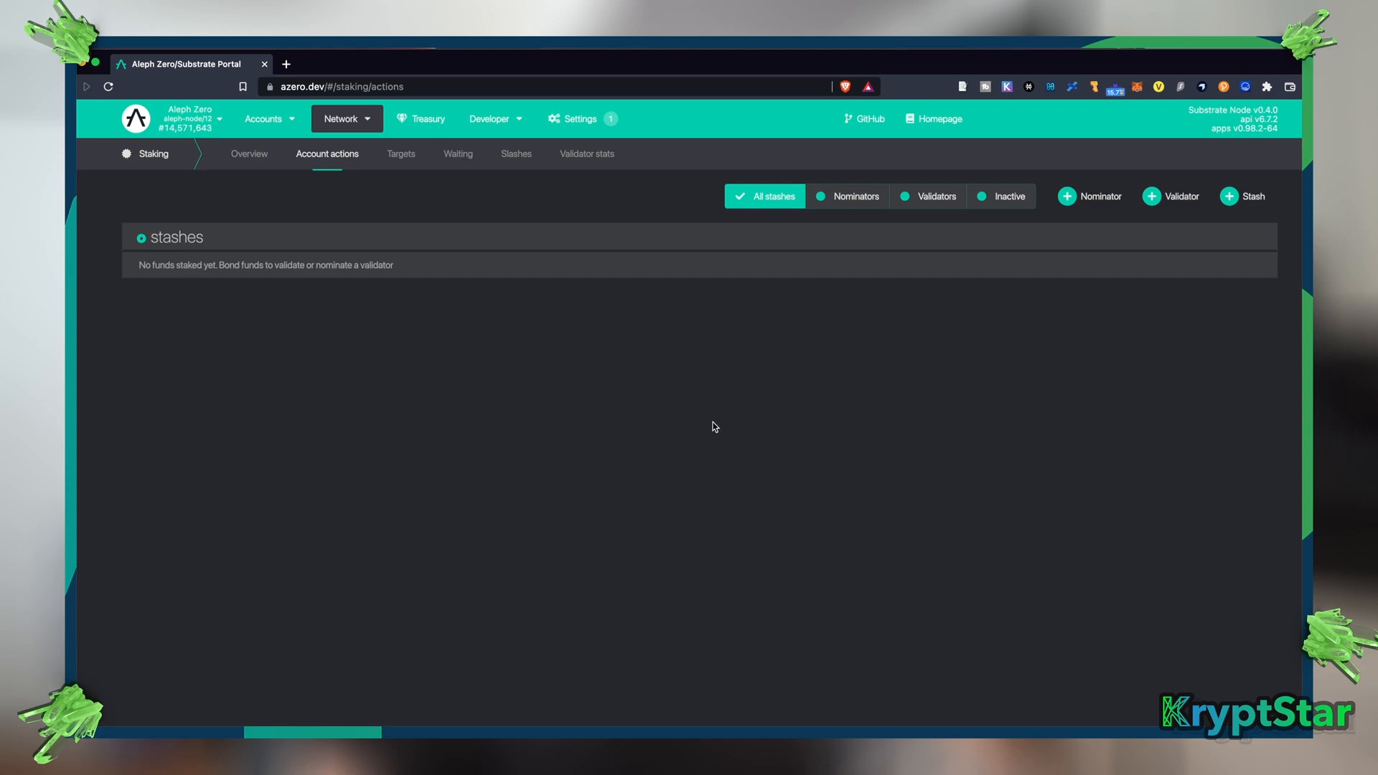
mouse_move(743, 467)
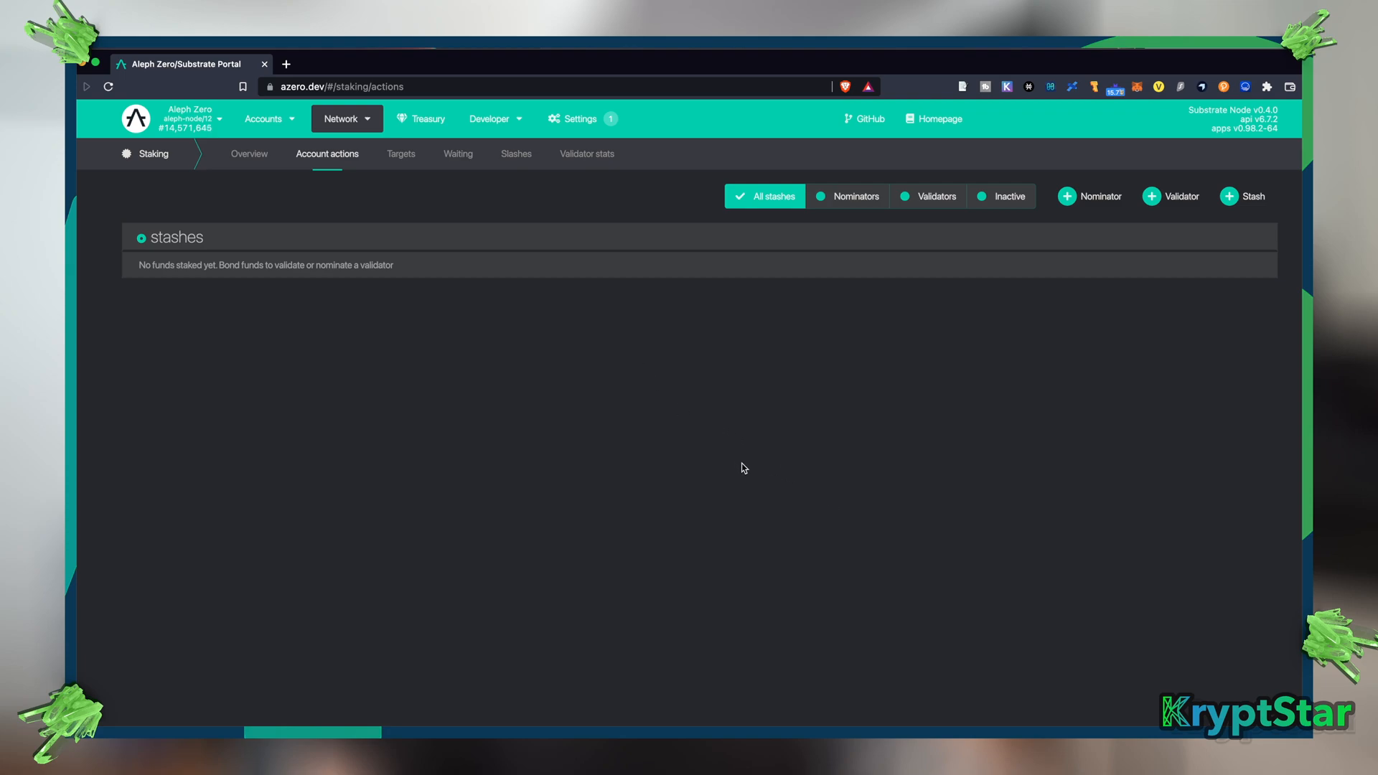
mouse_move(1090, 418)
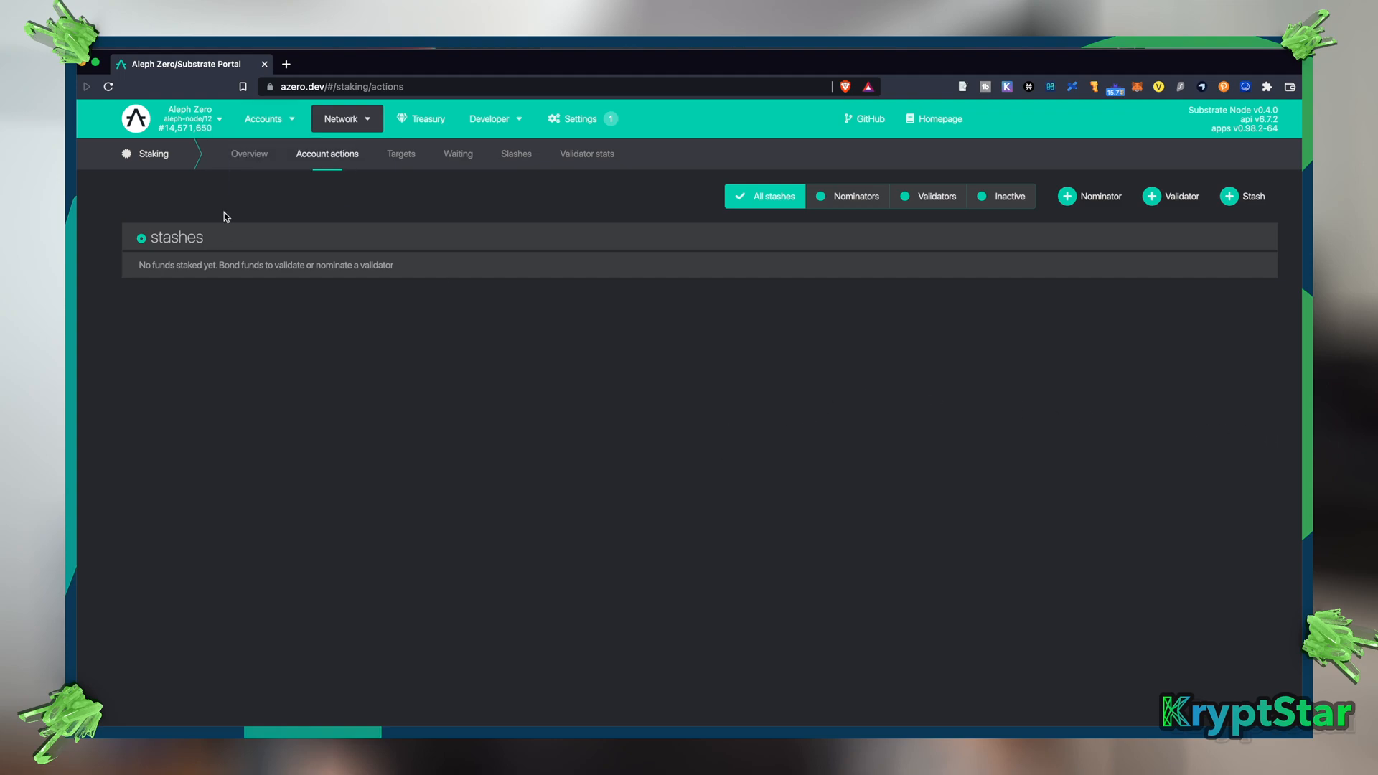
- Review the validator overview, then return to the empty account actions page
left_click(249, 153)
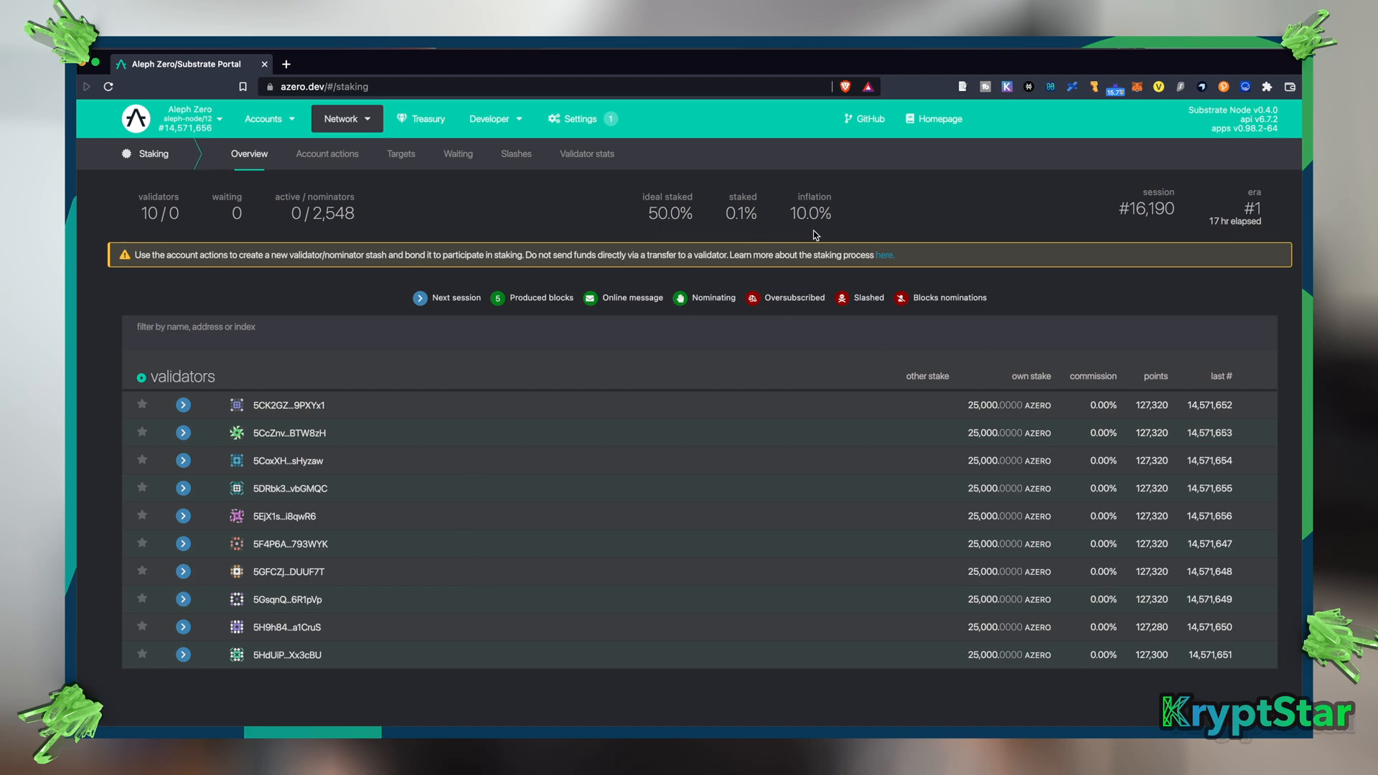
mouse_move(777, 229)
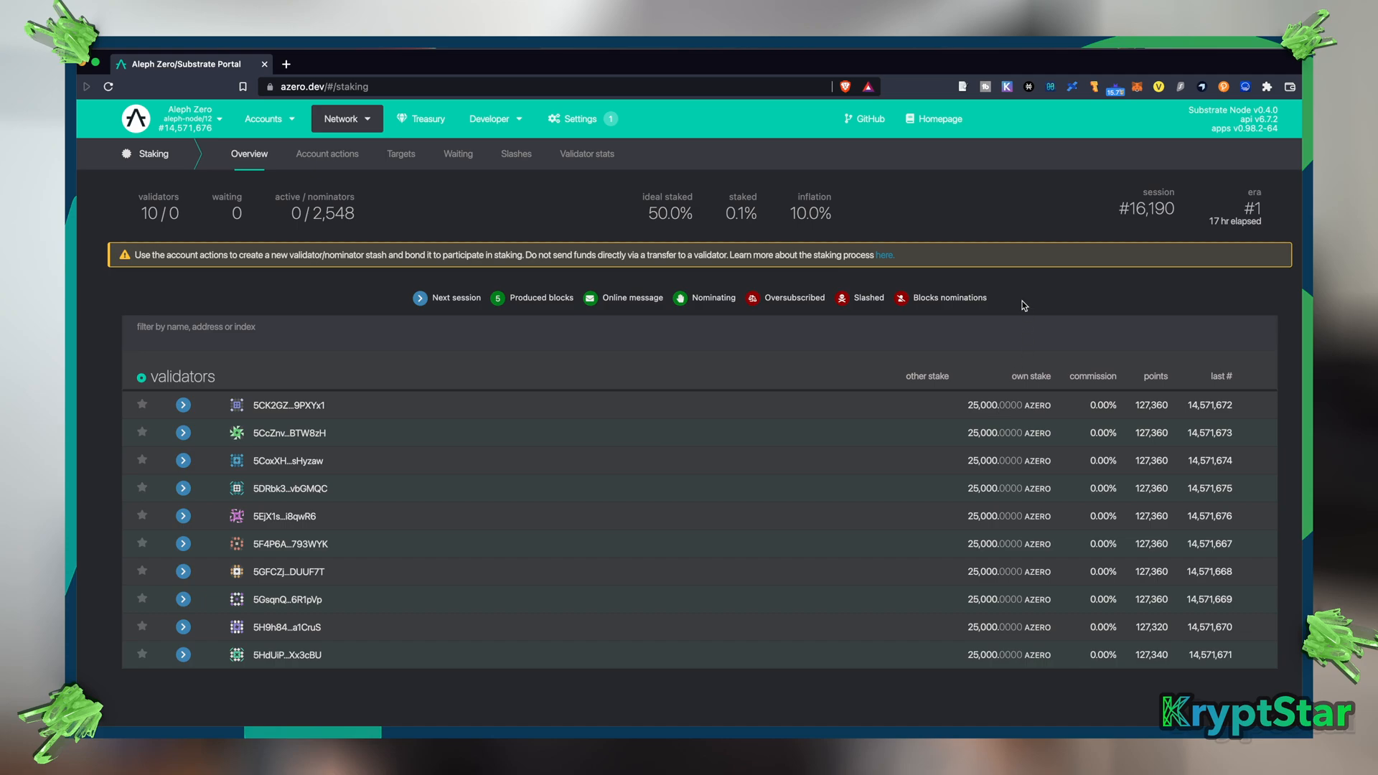
mouse_move(517, 240)
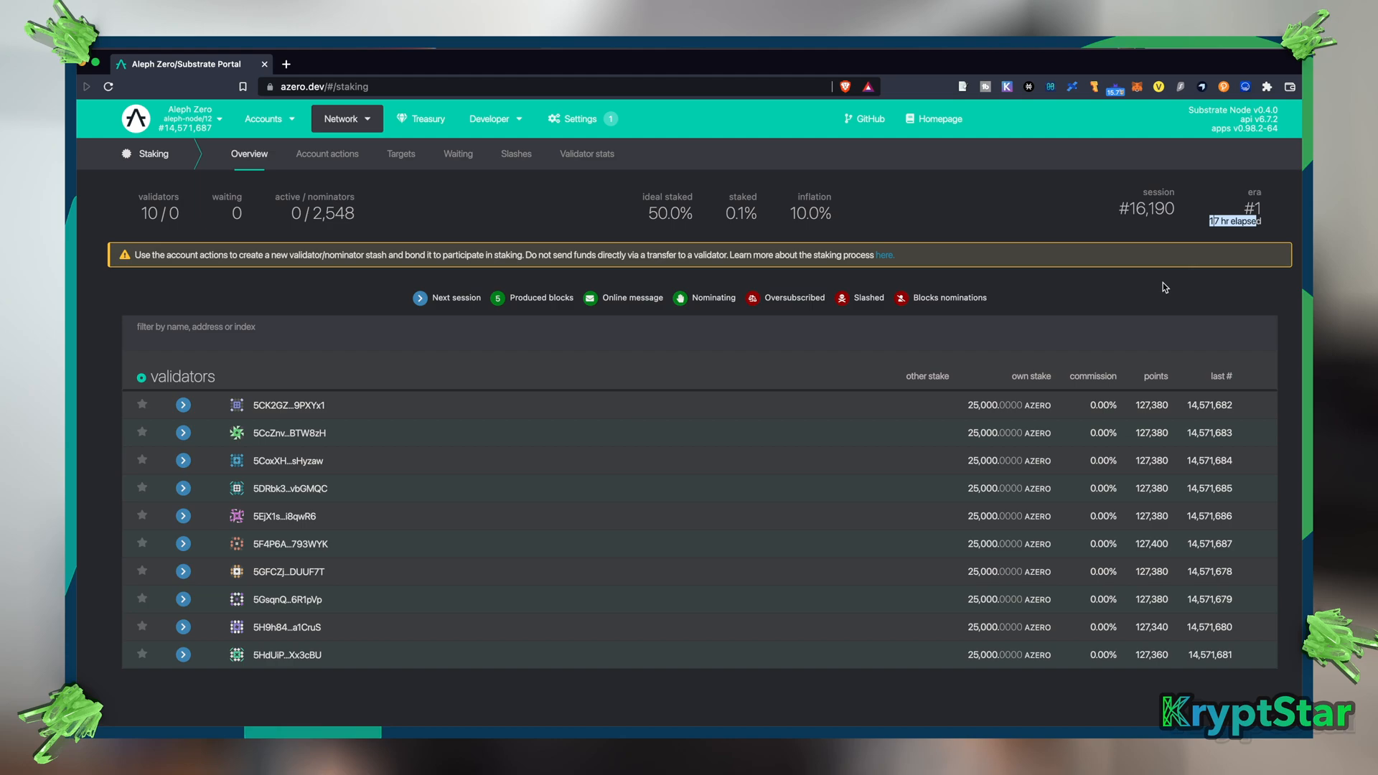
mouse_move(1202, 259)
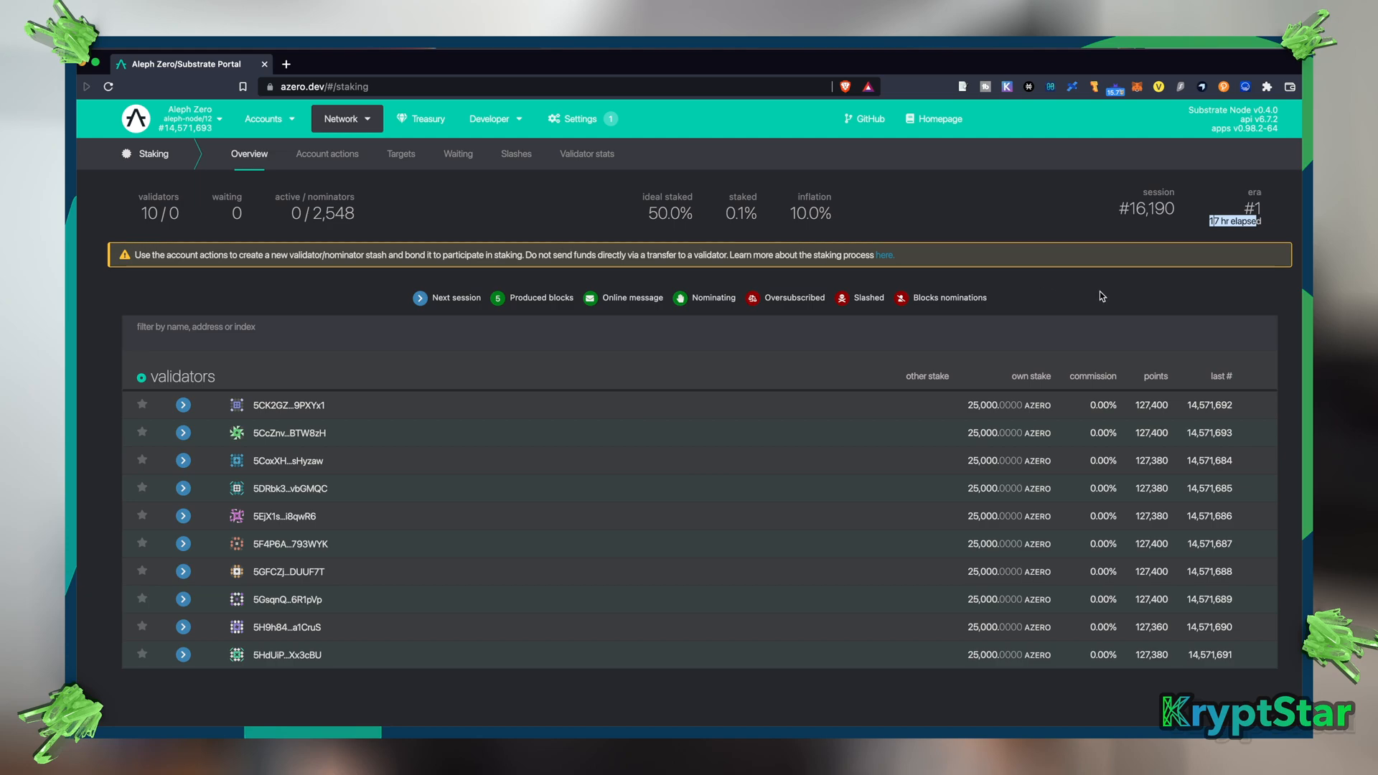
mouse_move(603, 501)
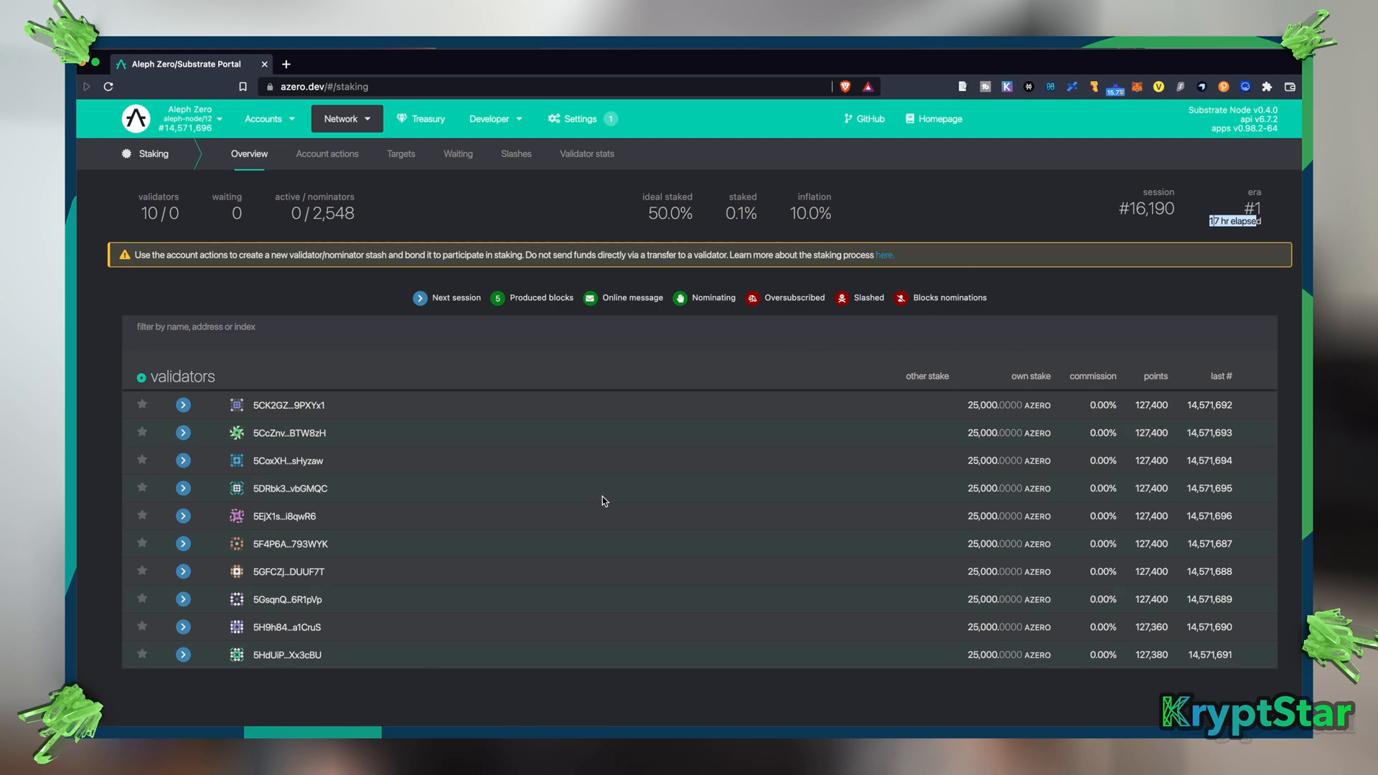
mouse_move(723, 577)
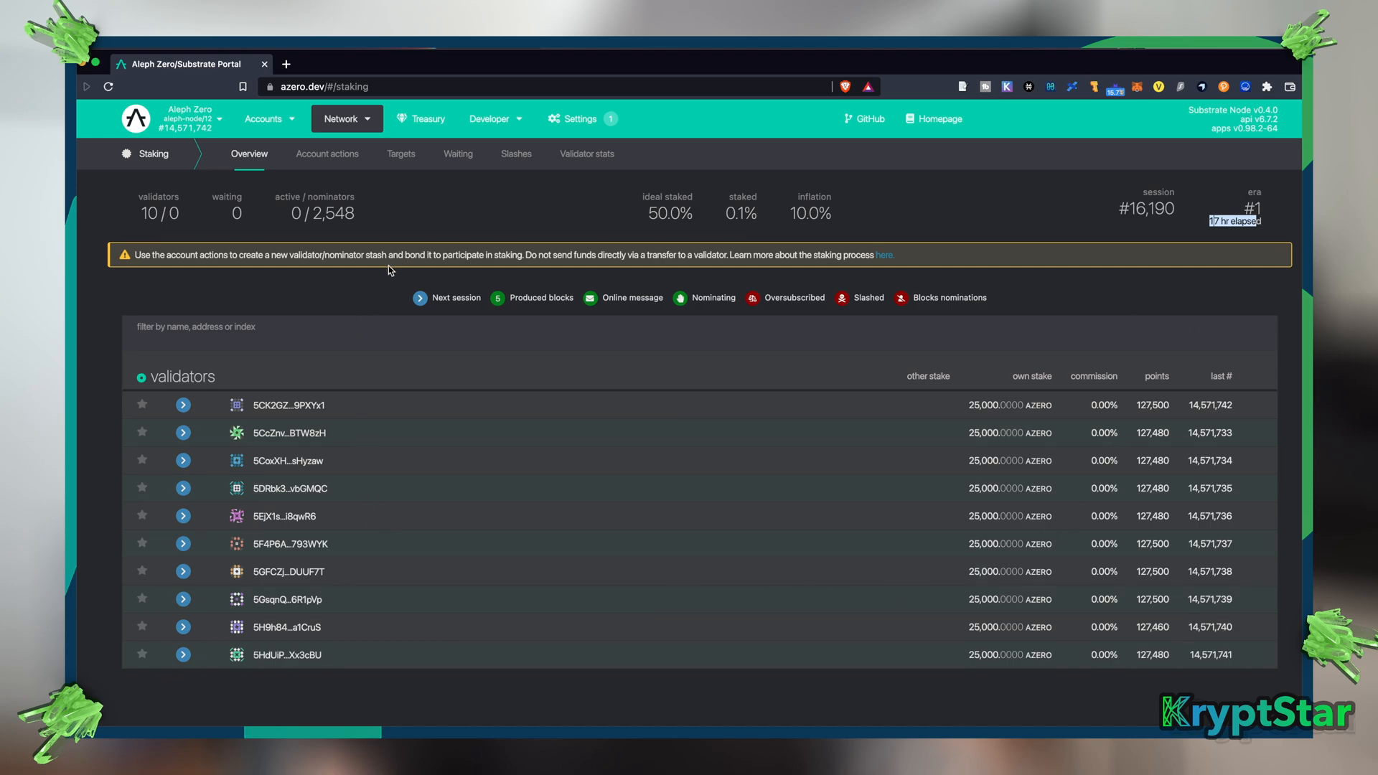
mouse_move(479, 227)
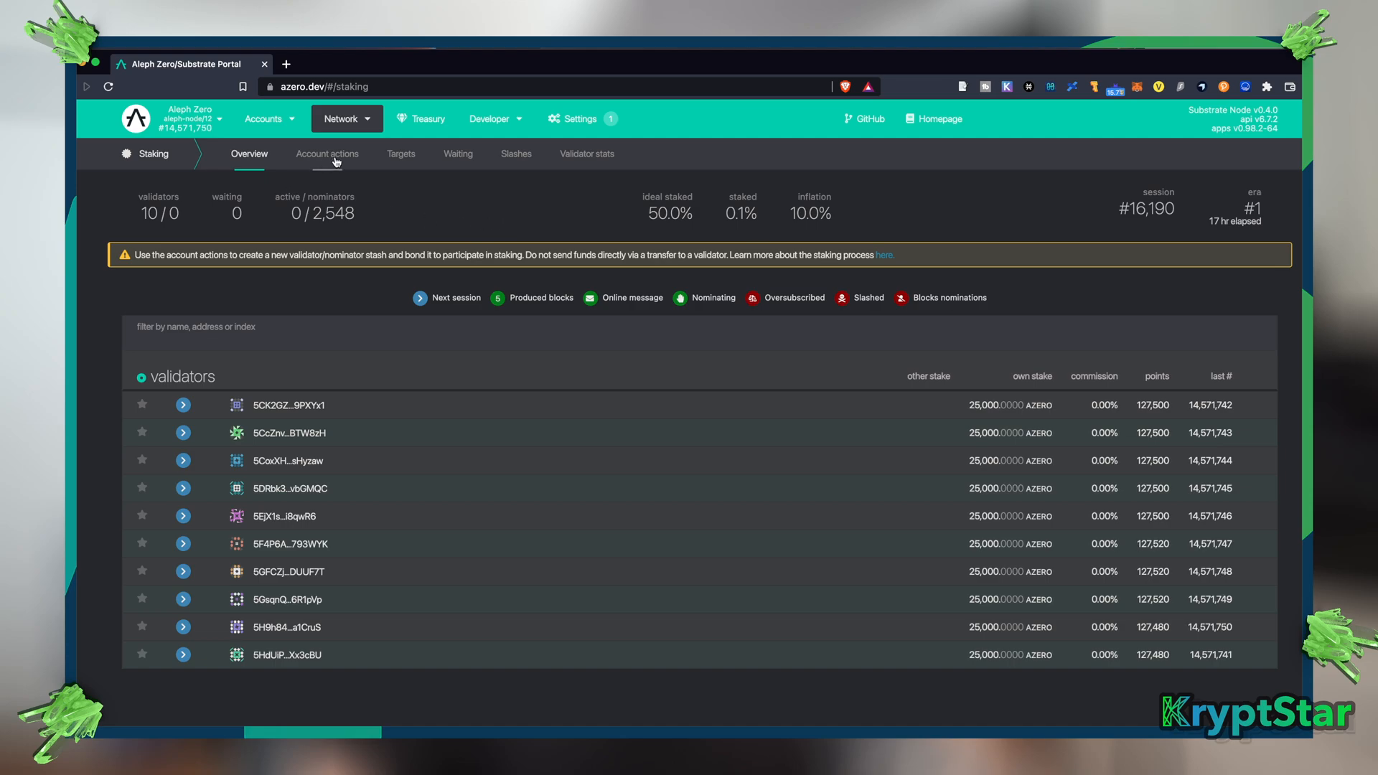
left_click(328, 154)
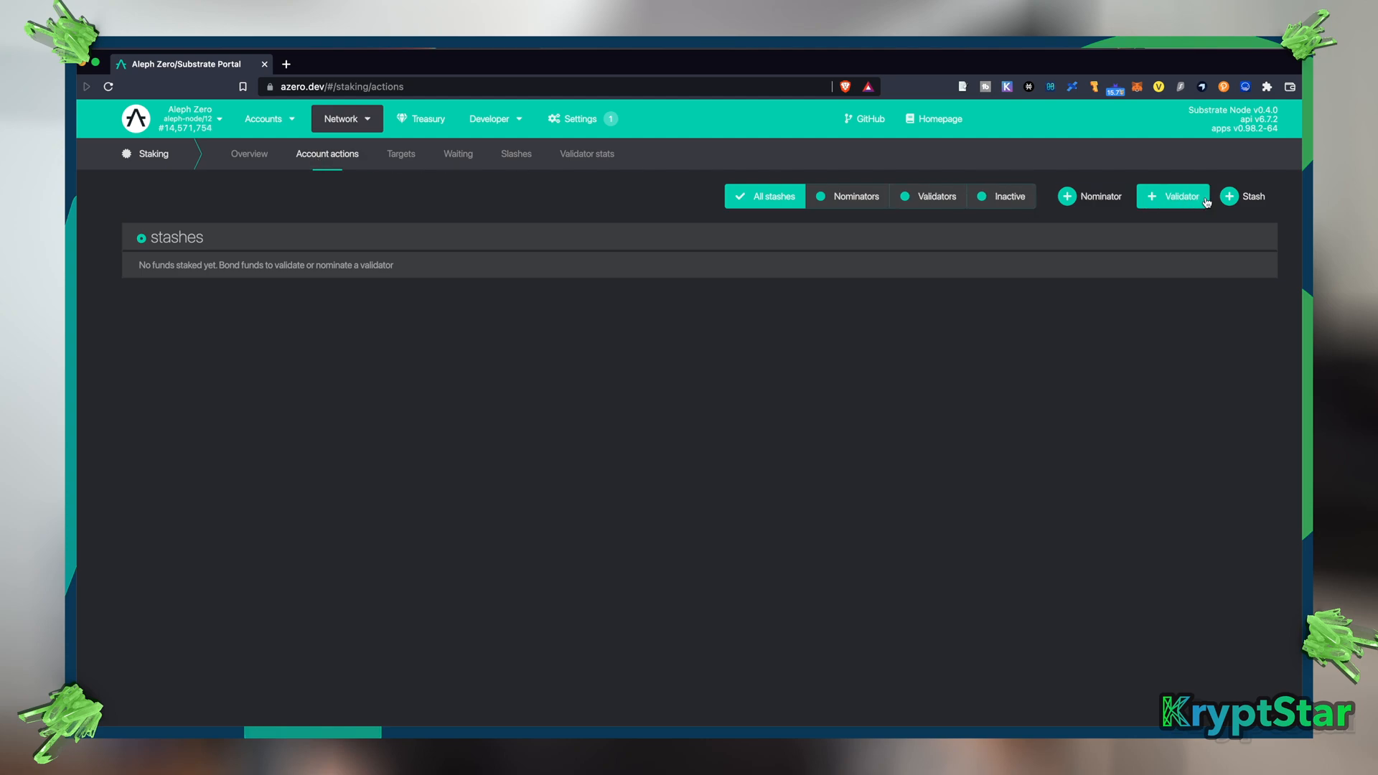
- Bond 1970 AZERO with rewards paid to the Stash account
left_click(1180, 196)
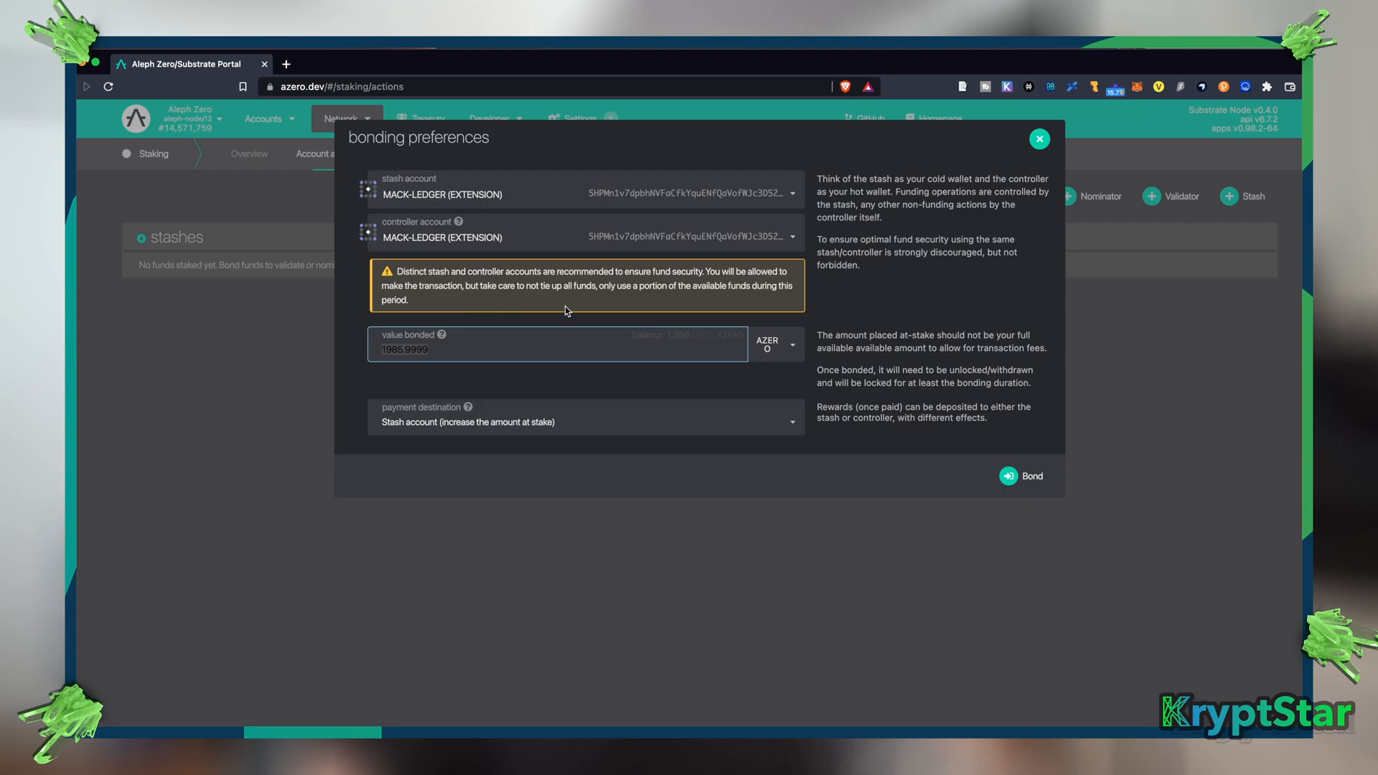
mouse_move(609, 338)
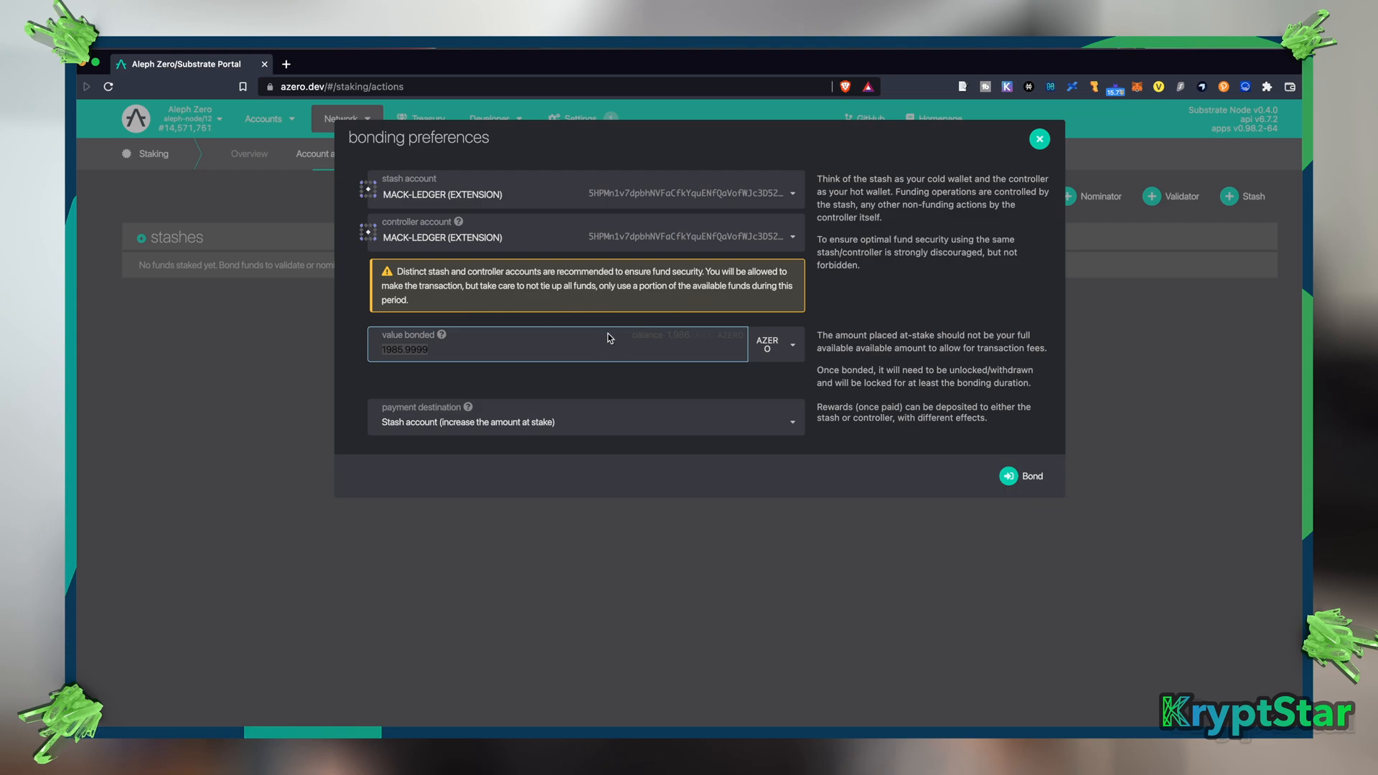
mouse_move(605, 340)
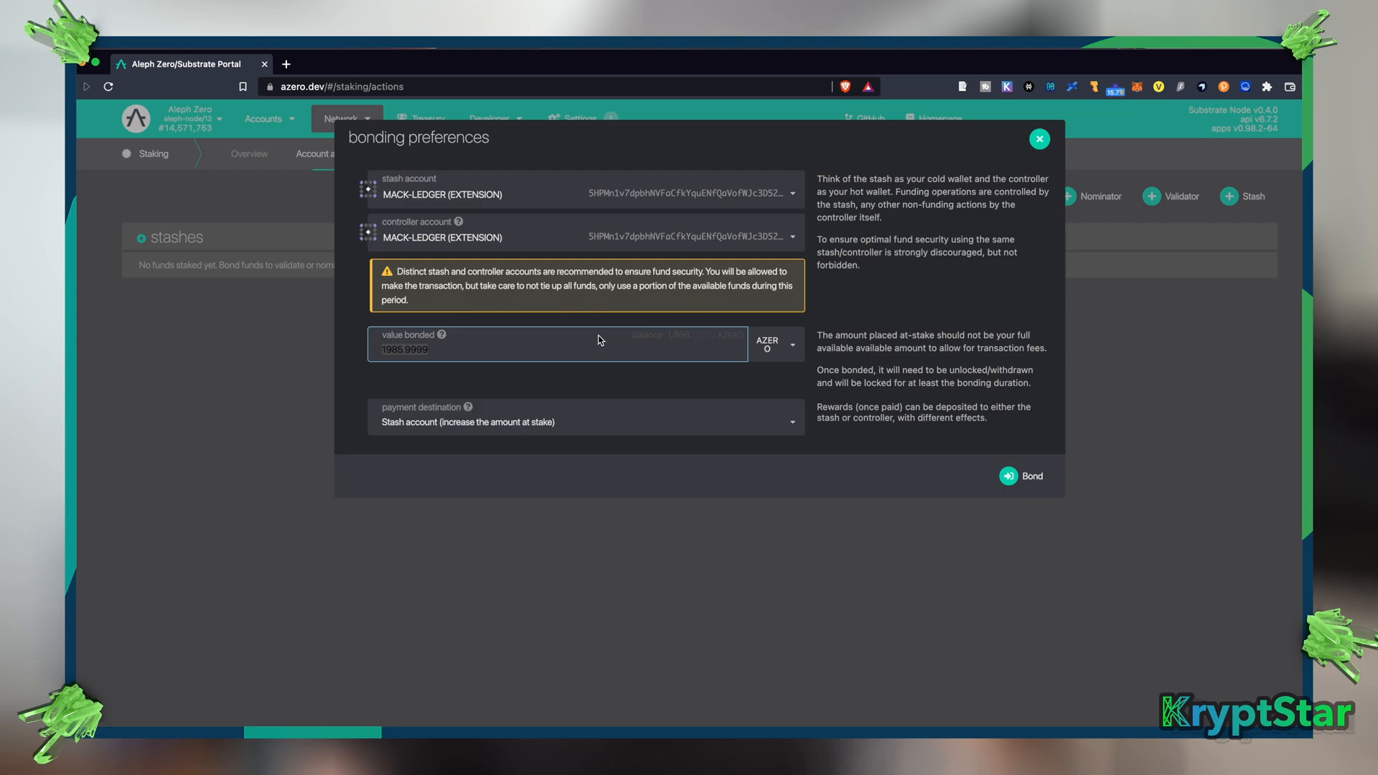
mouse_move(534, 352)
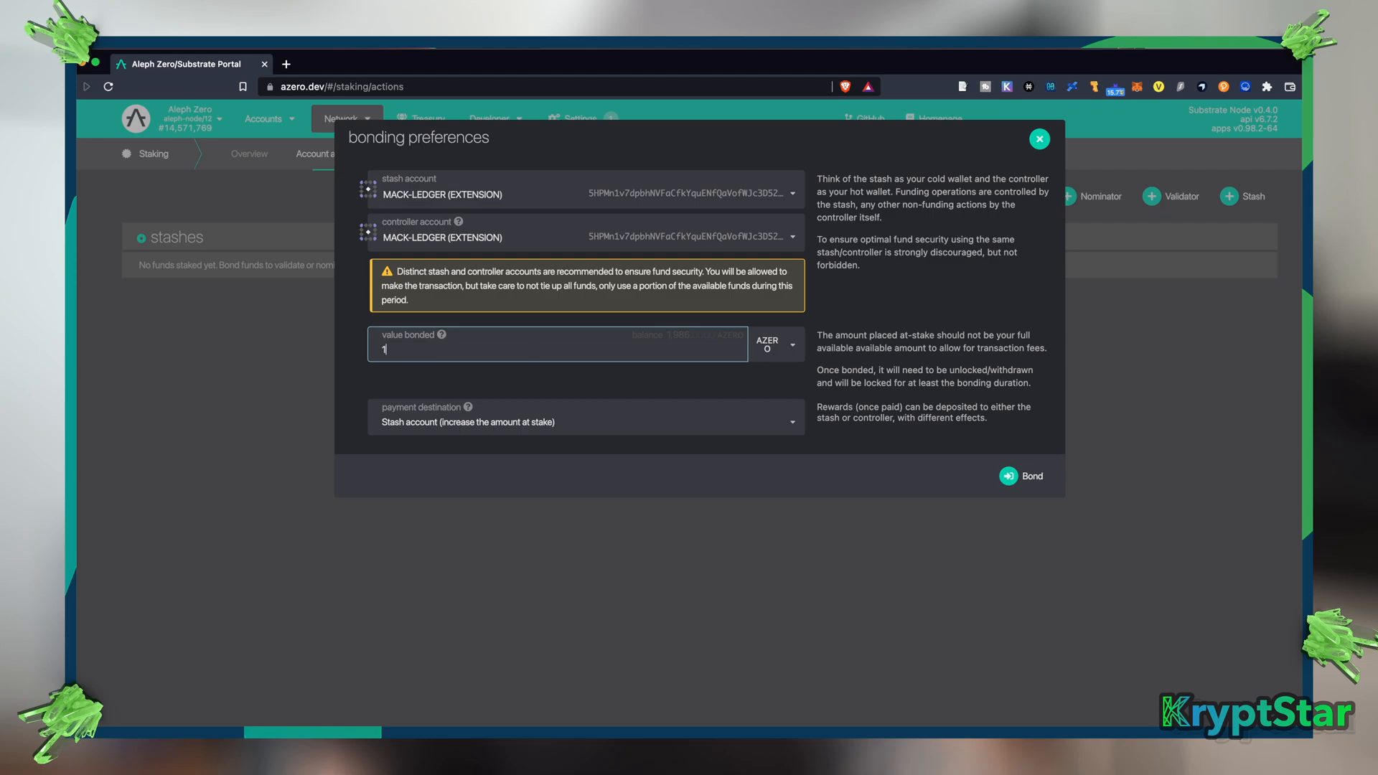
type("970")
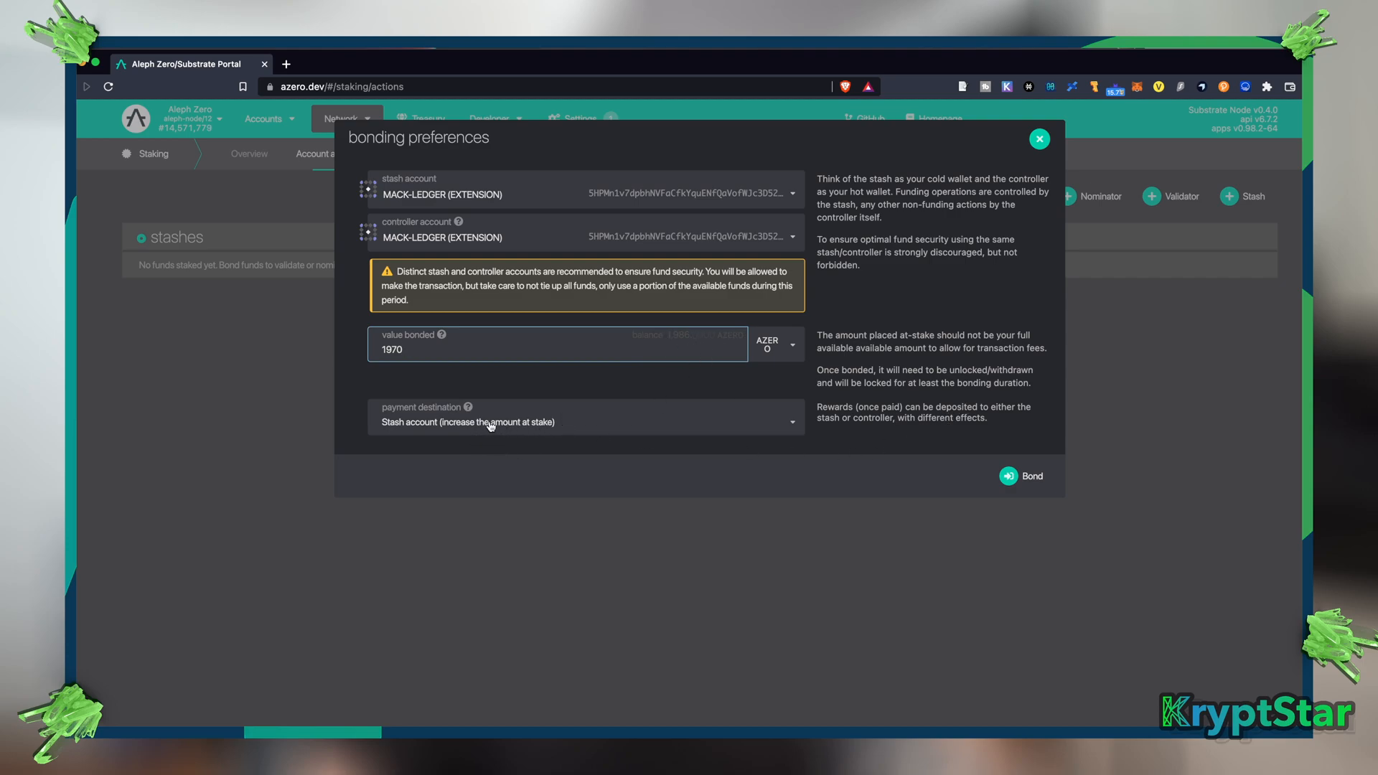
mouse_move(552, 430)
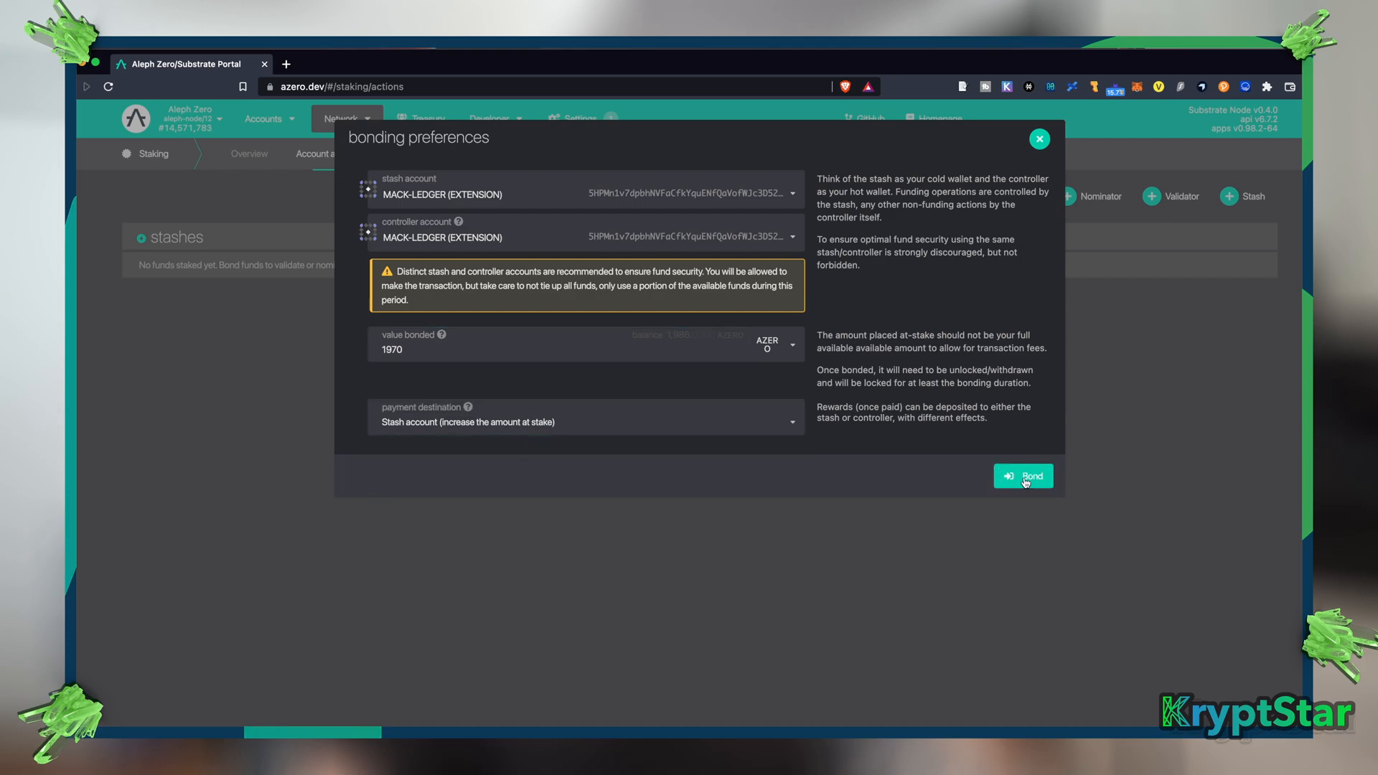
left_click(1022, 475)
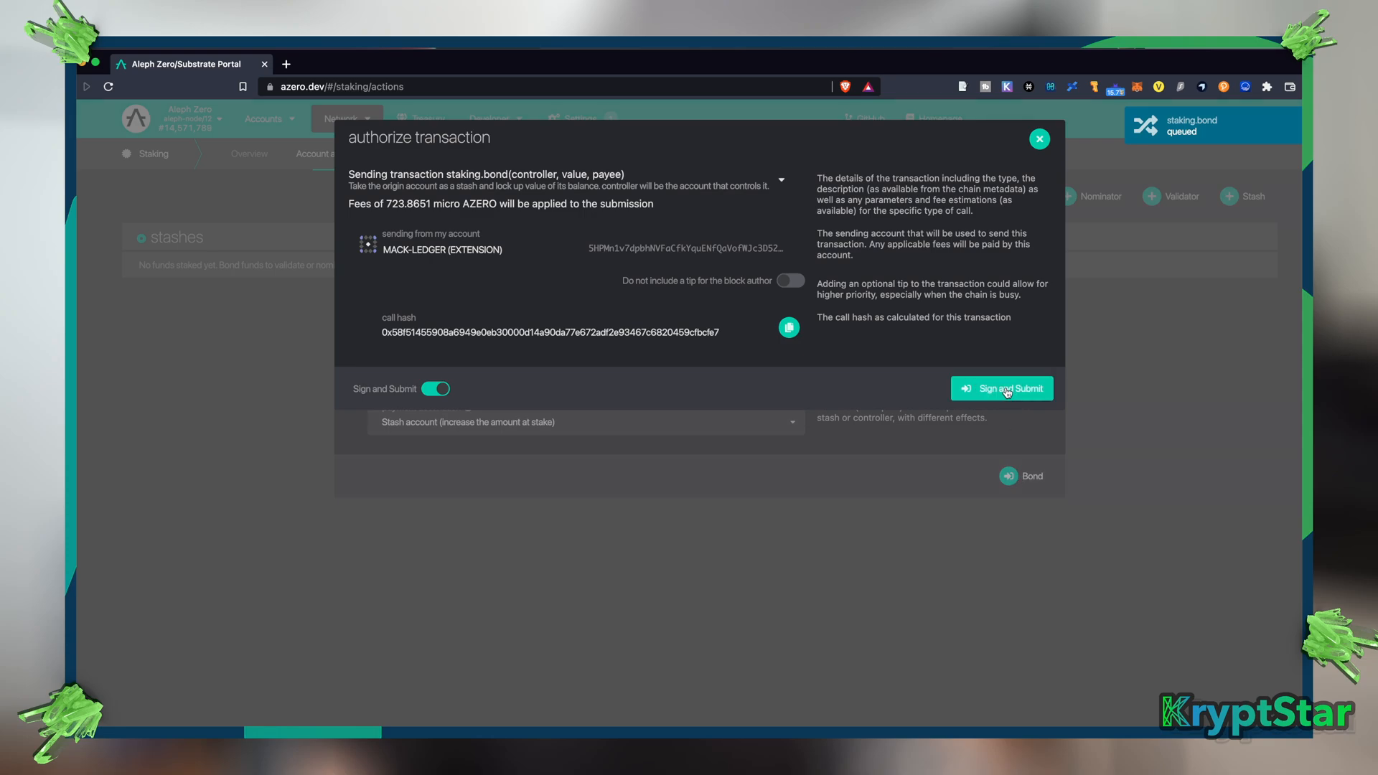
- Sign the staking.bond transaction in the polkadot{.js} extension
left_click(1001, 389)
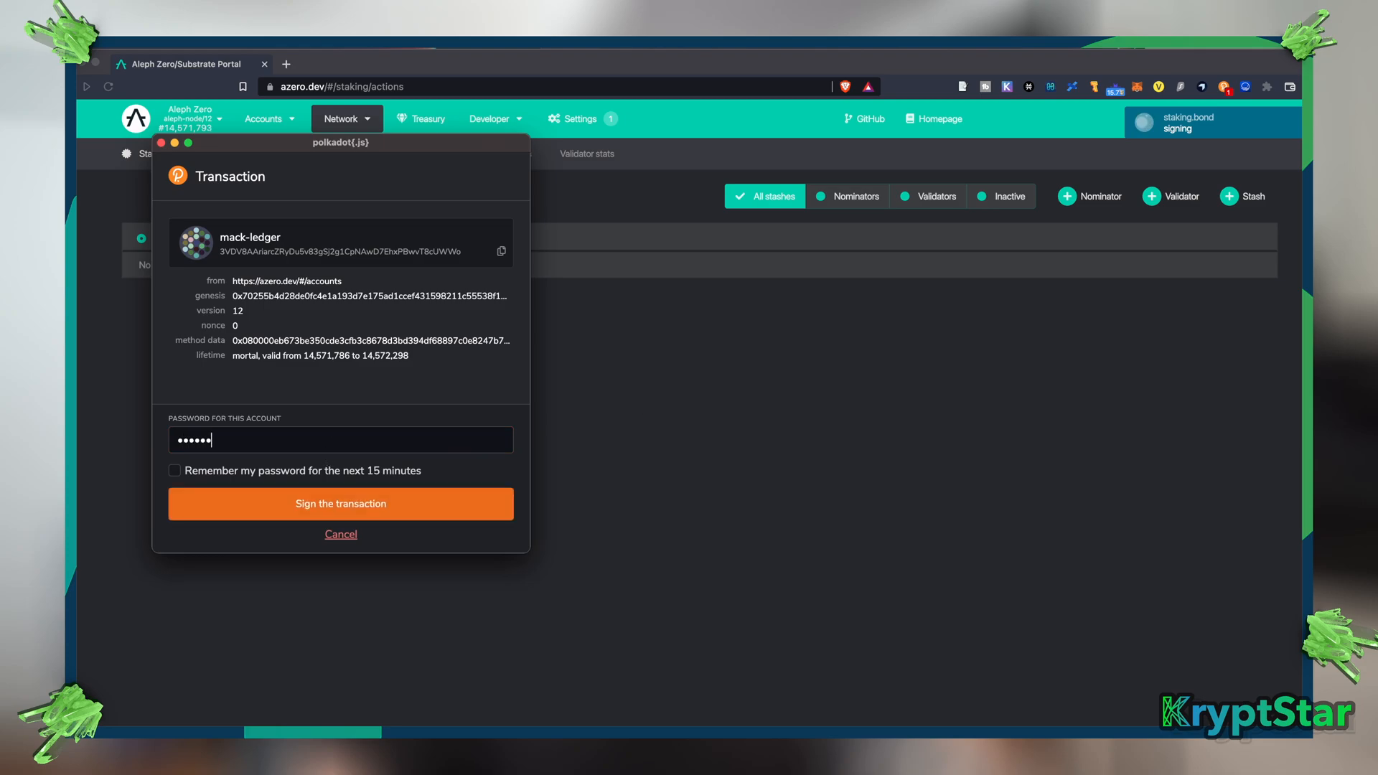
left_click(341, 504)
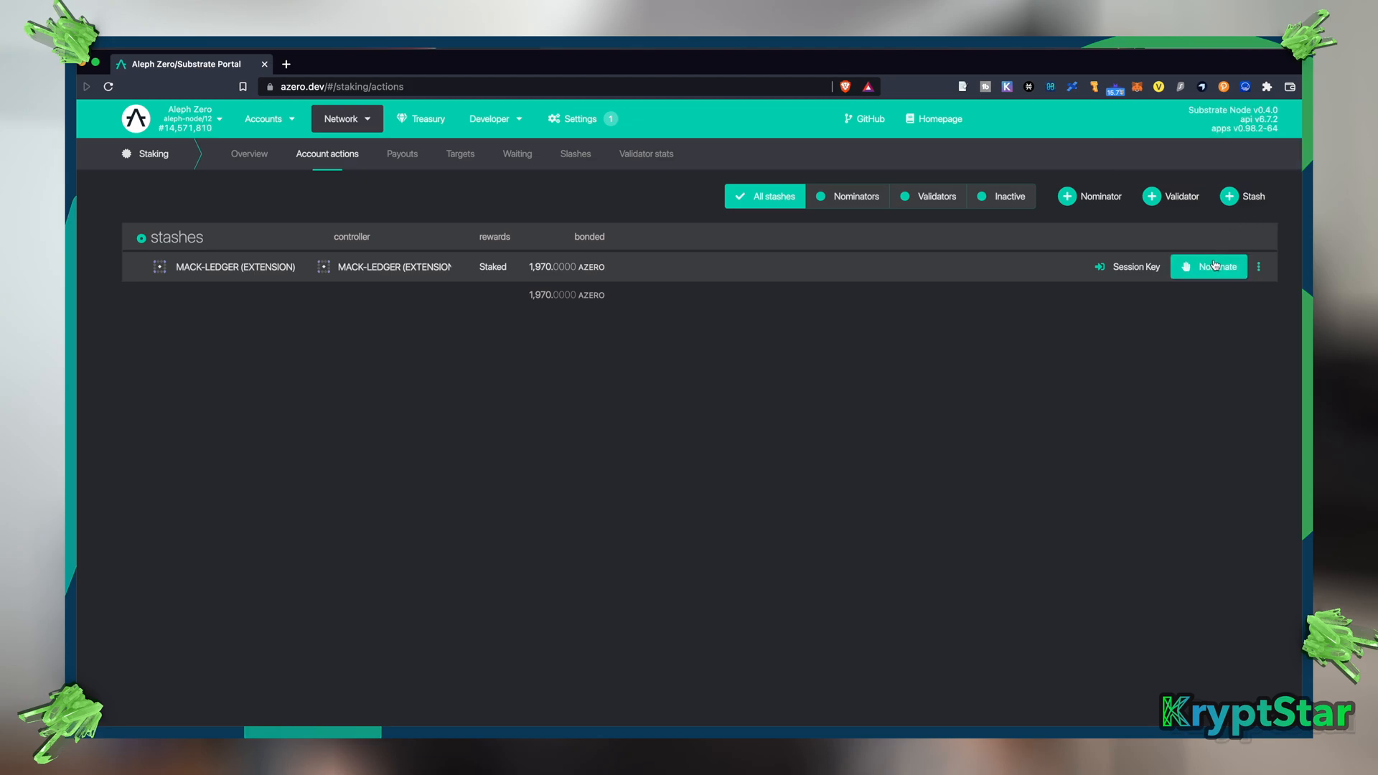
- Nominate one candidate validator from the new stash
left_click(1214, 266)
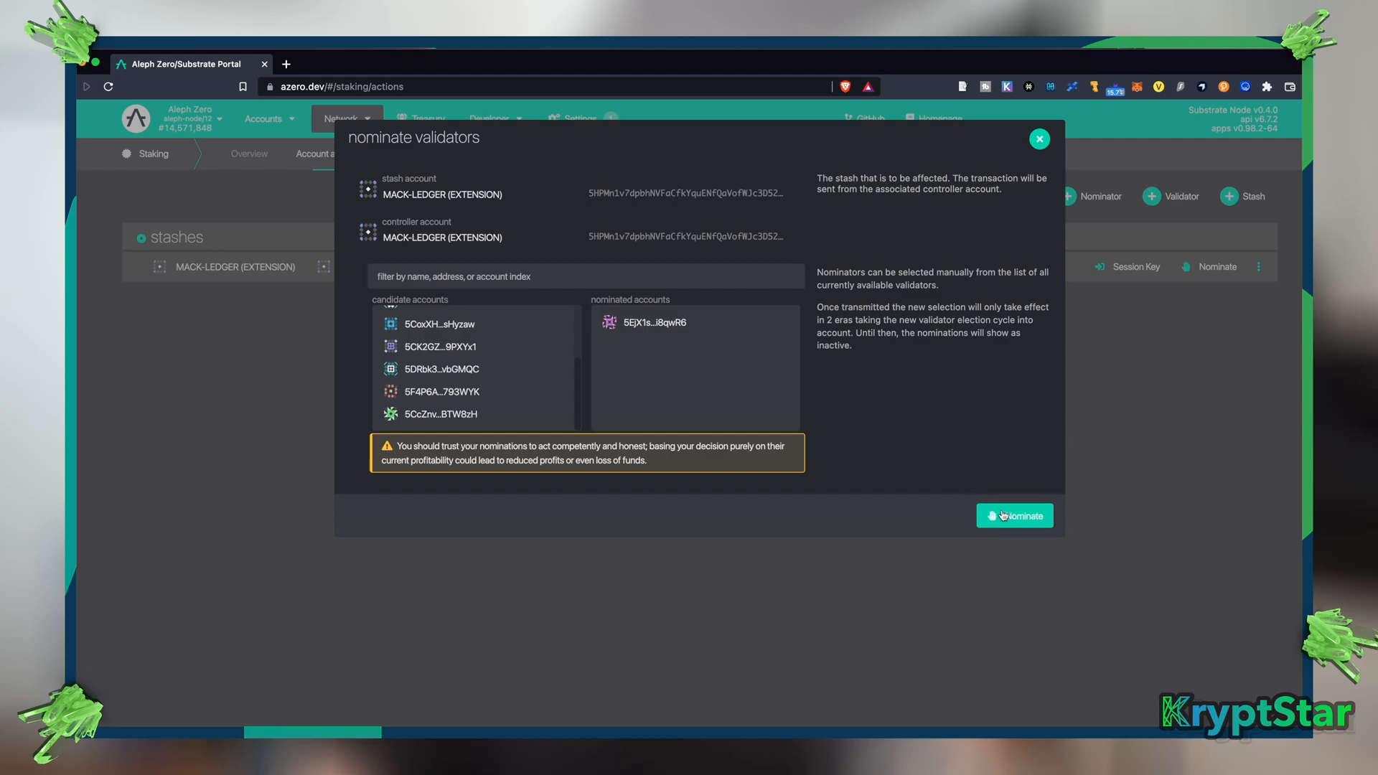
left_click(1014, 516)
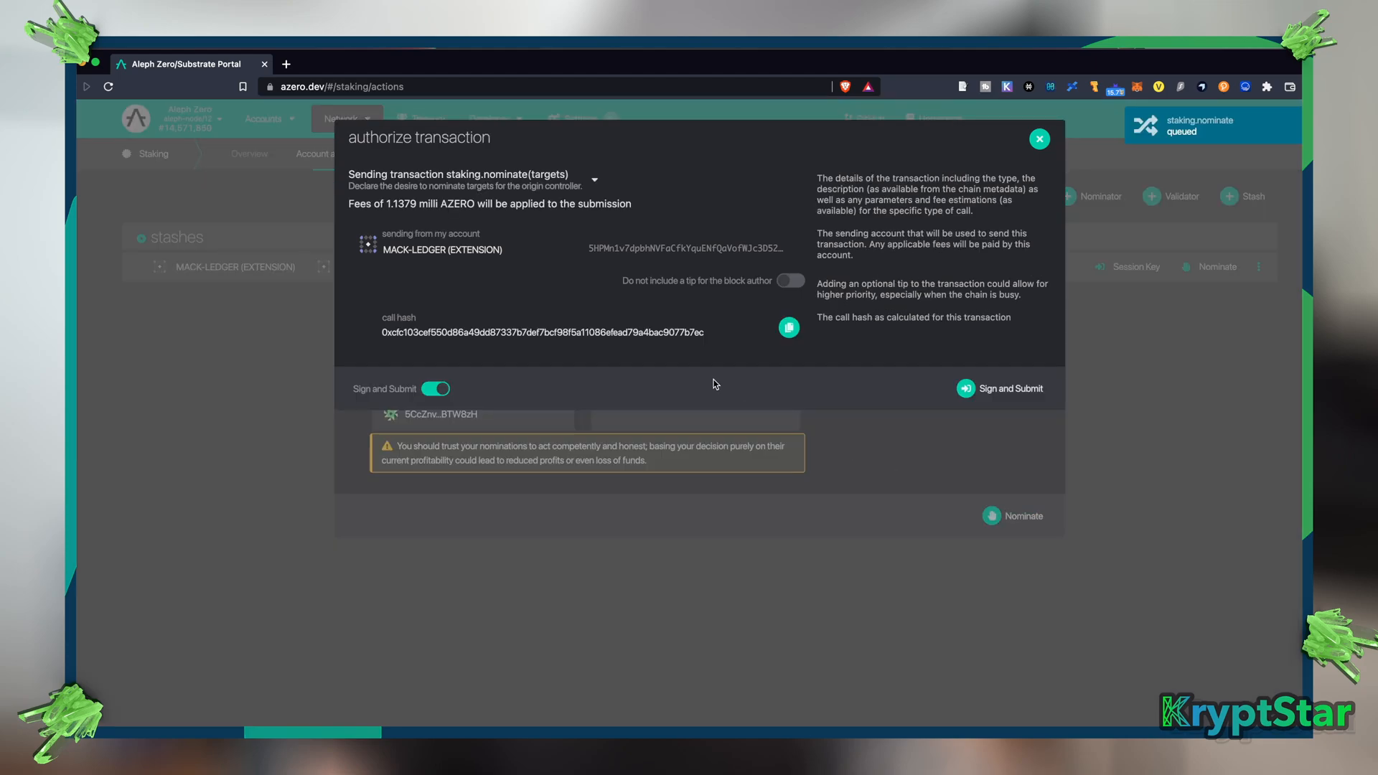
mouse_move(1002, 389)
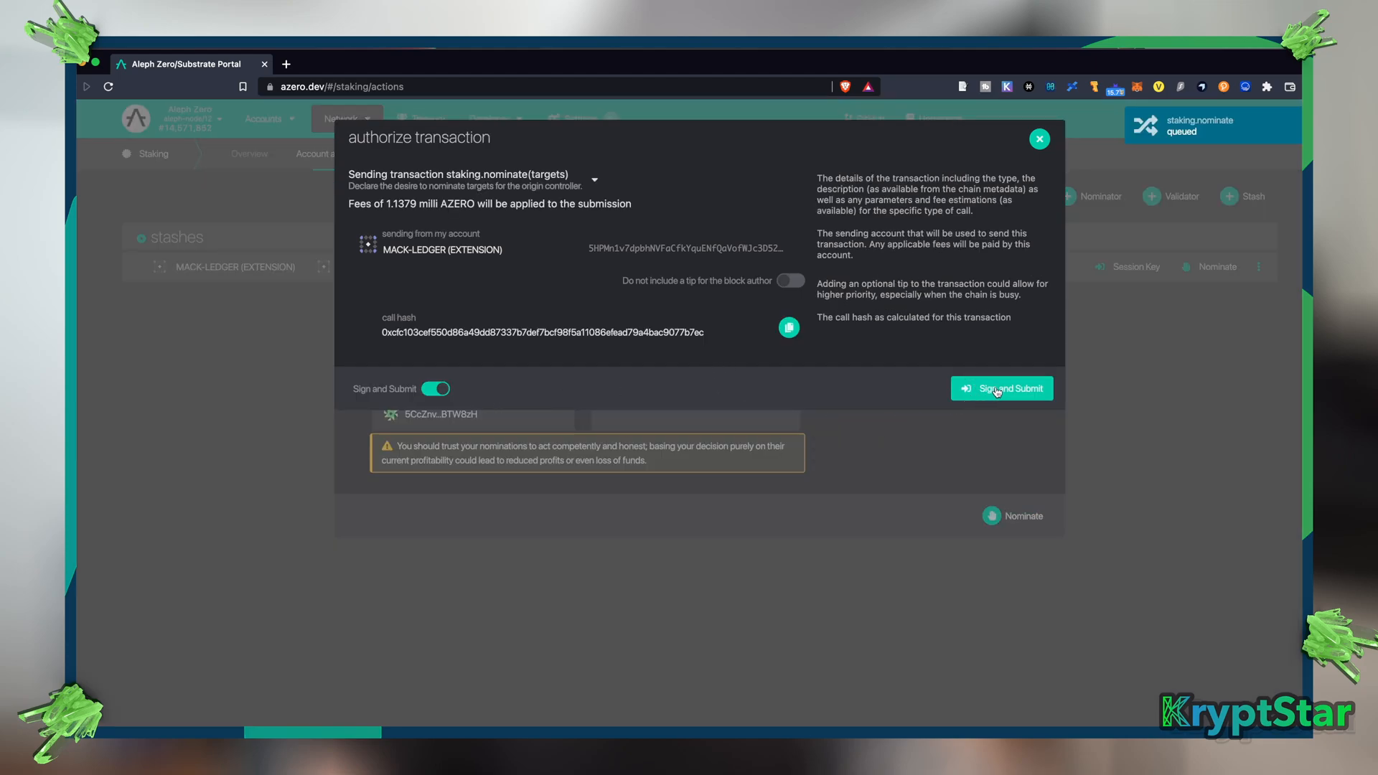
- Sign the staking.nominate transaction with the account password in the extension
left_click(1002, 389)
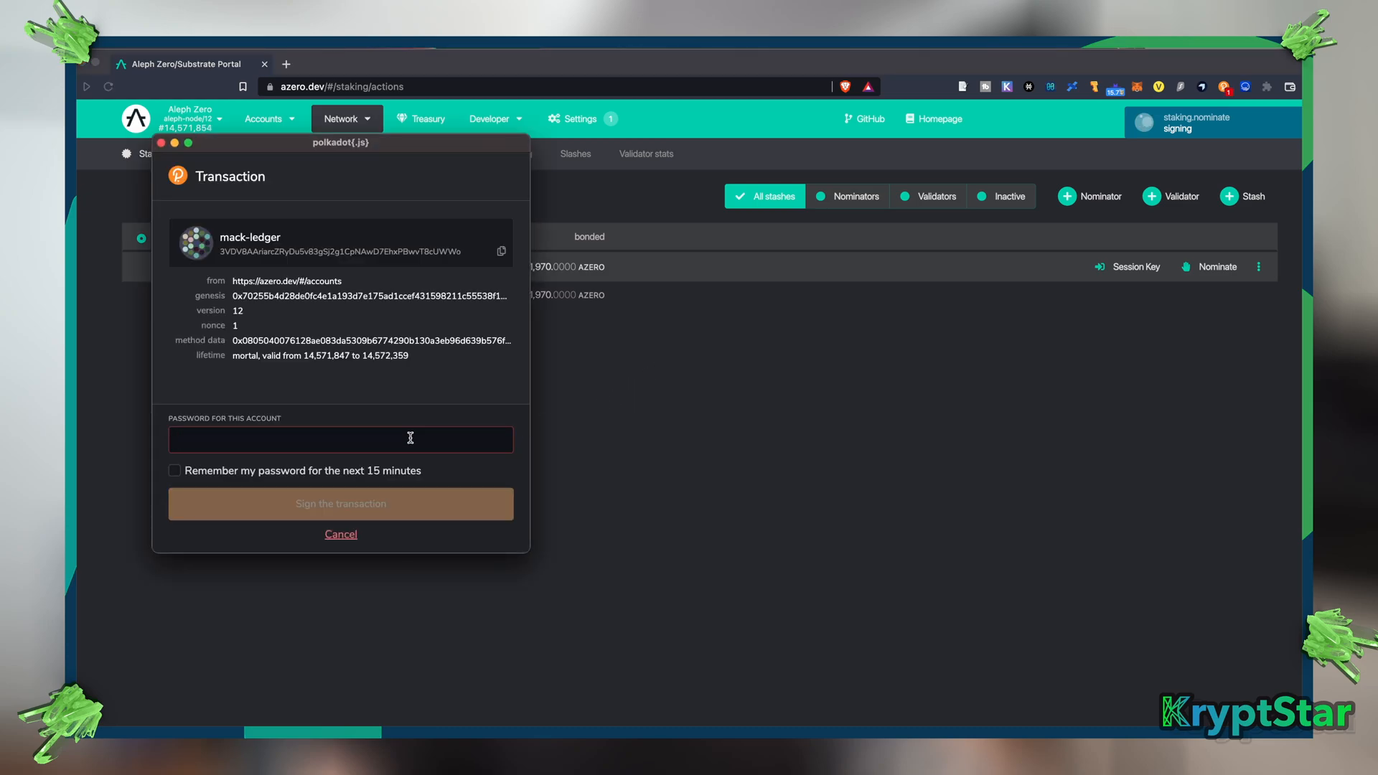
type("password")
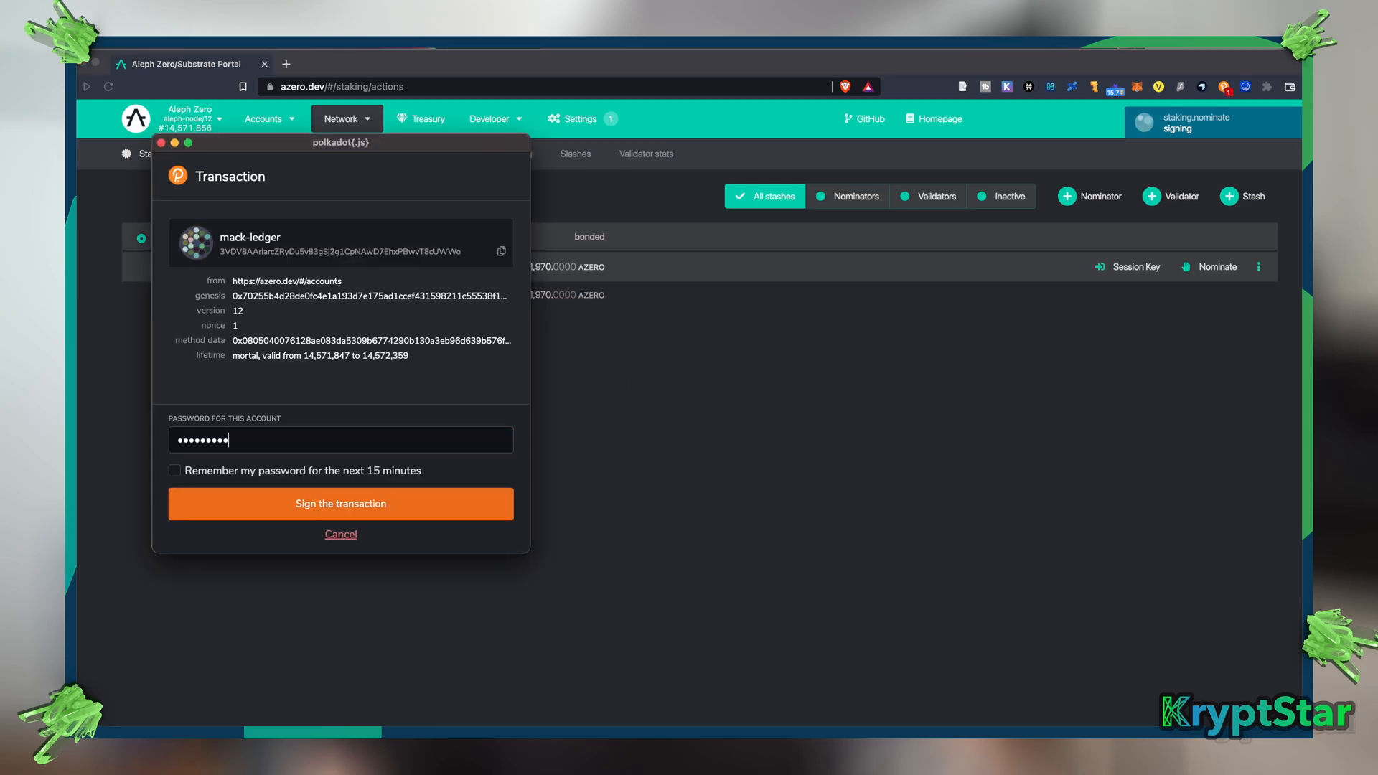
left_click(341, 504)
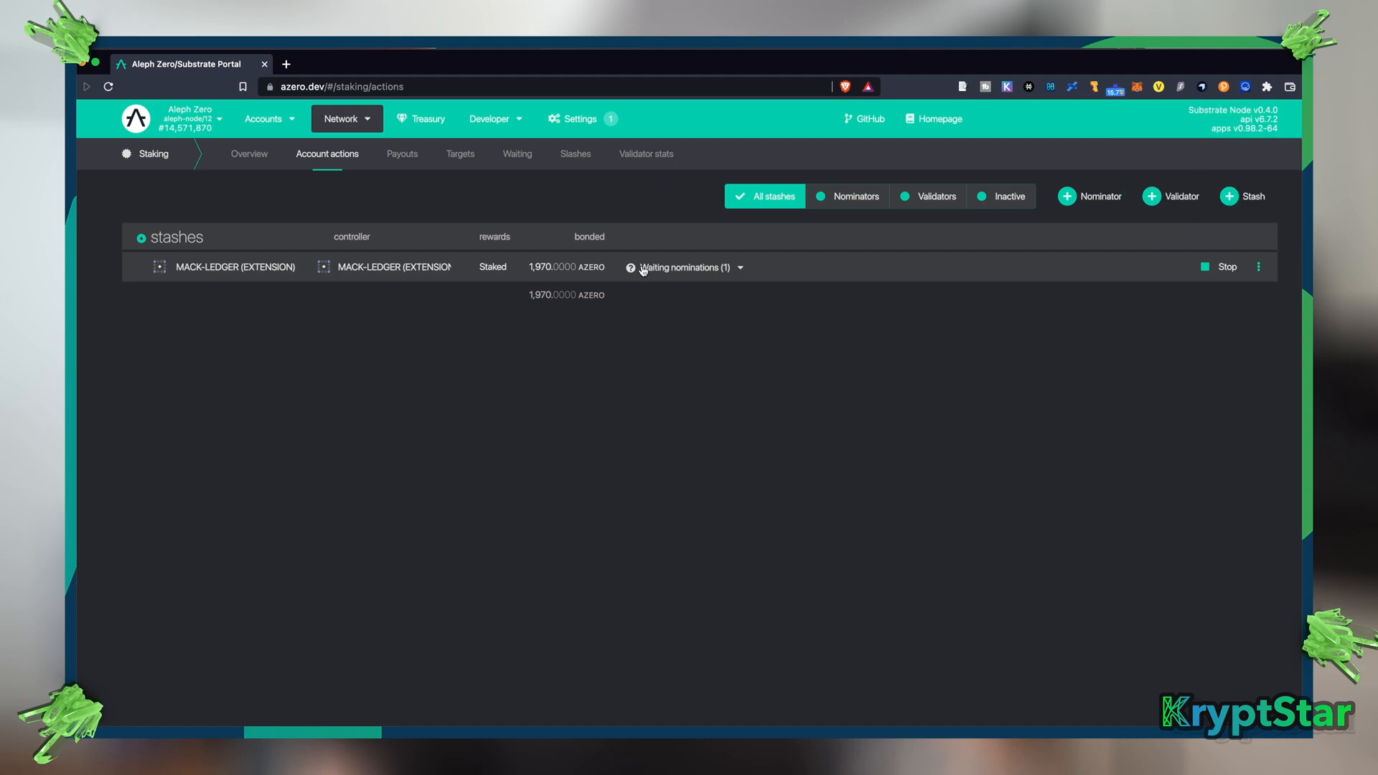
mouse_move(692, 273)
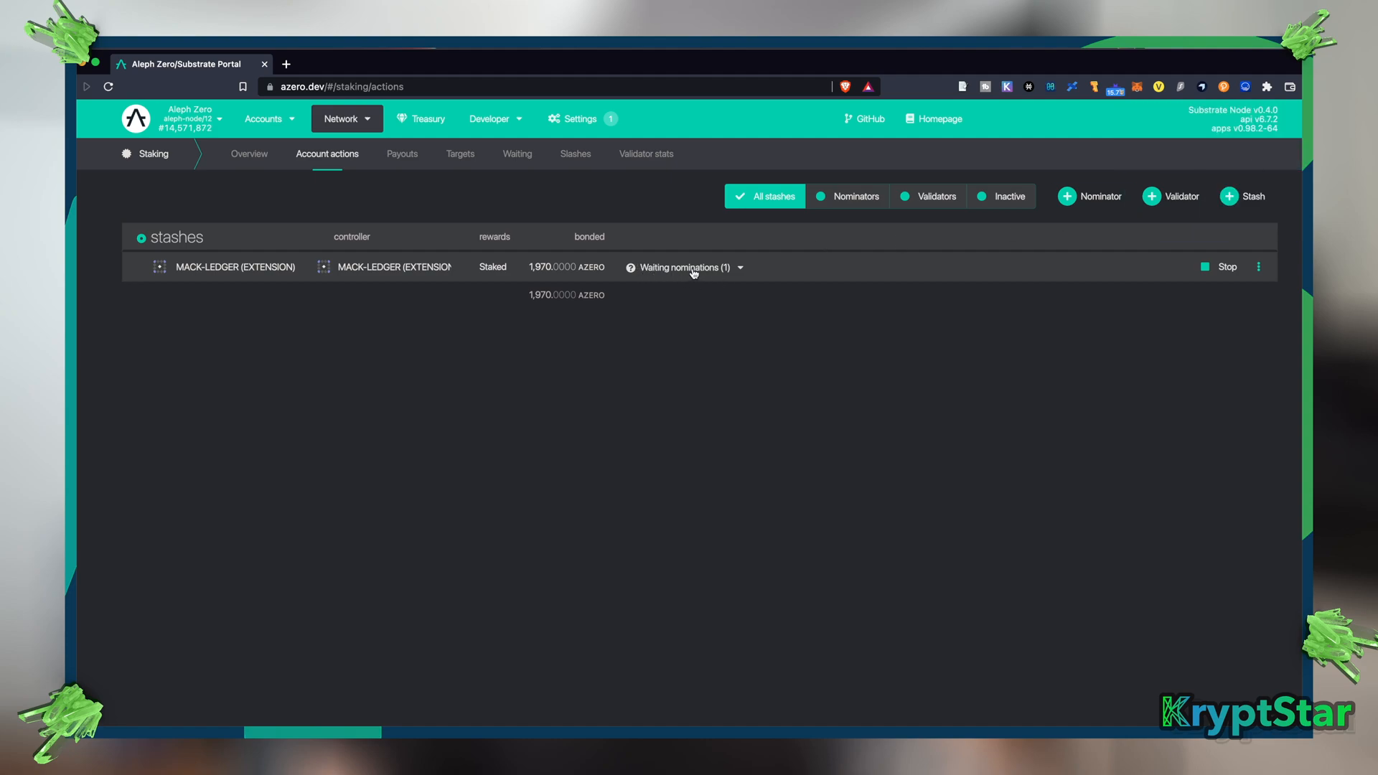
- Expand Waiting nominations (1) to see the validator, then return to Staking Overview
left_click(681, 267)
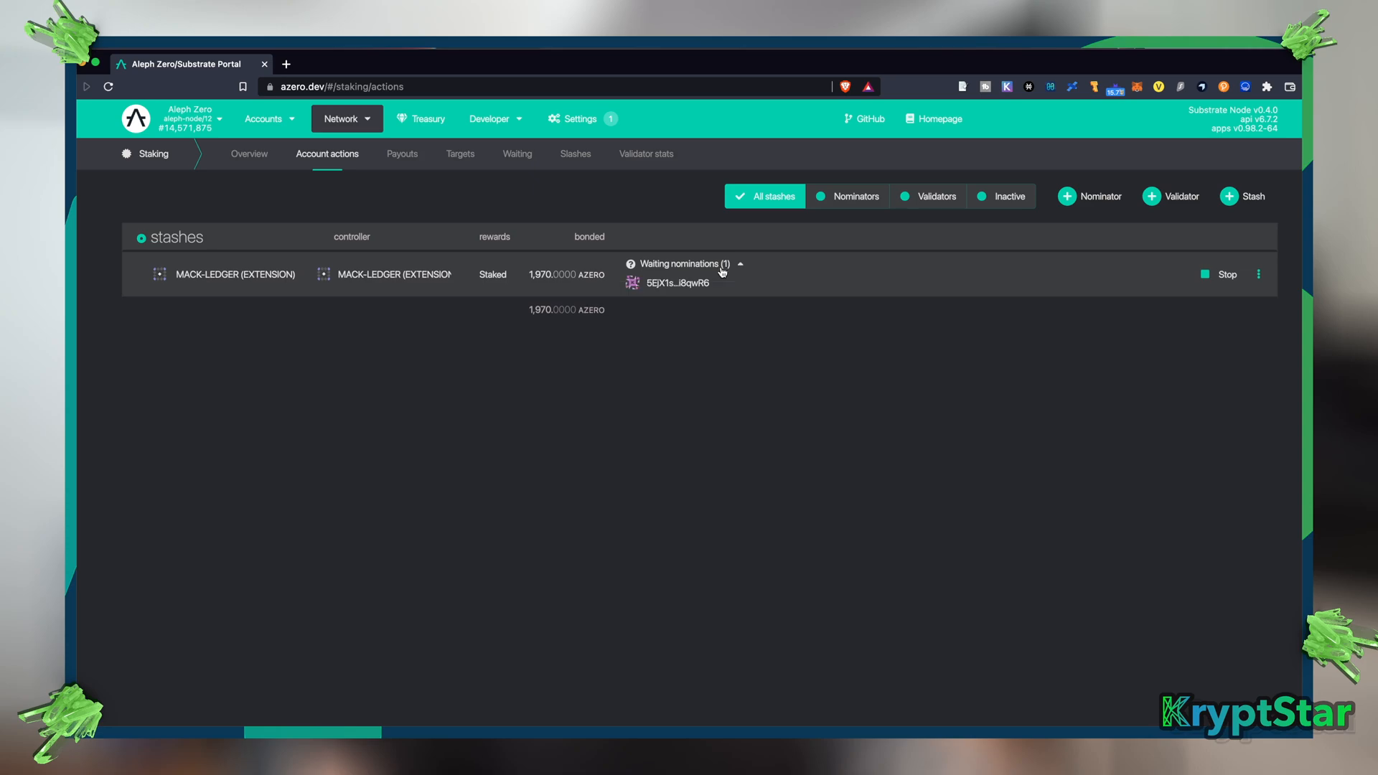
mouse_move(774, 343)
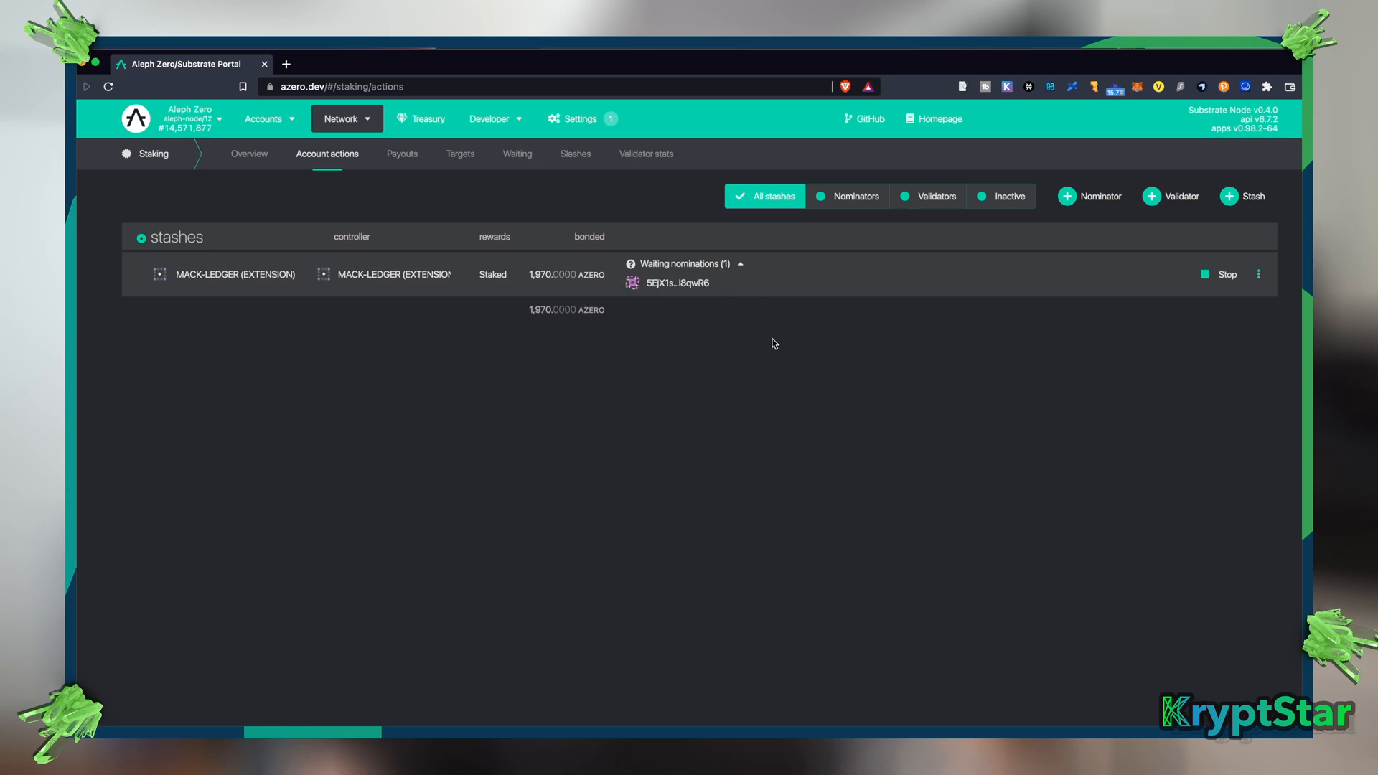
left_click(250, 153)
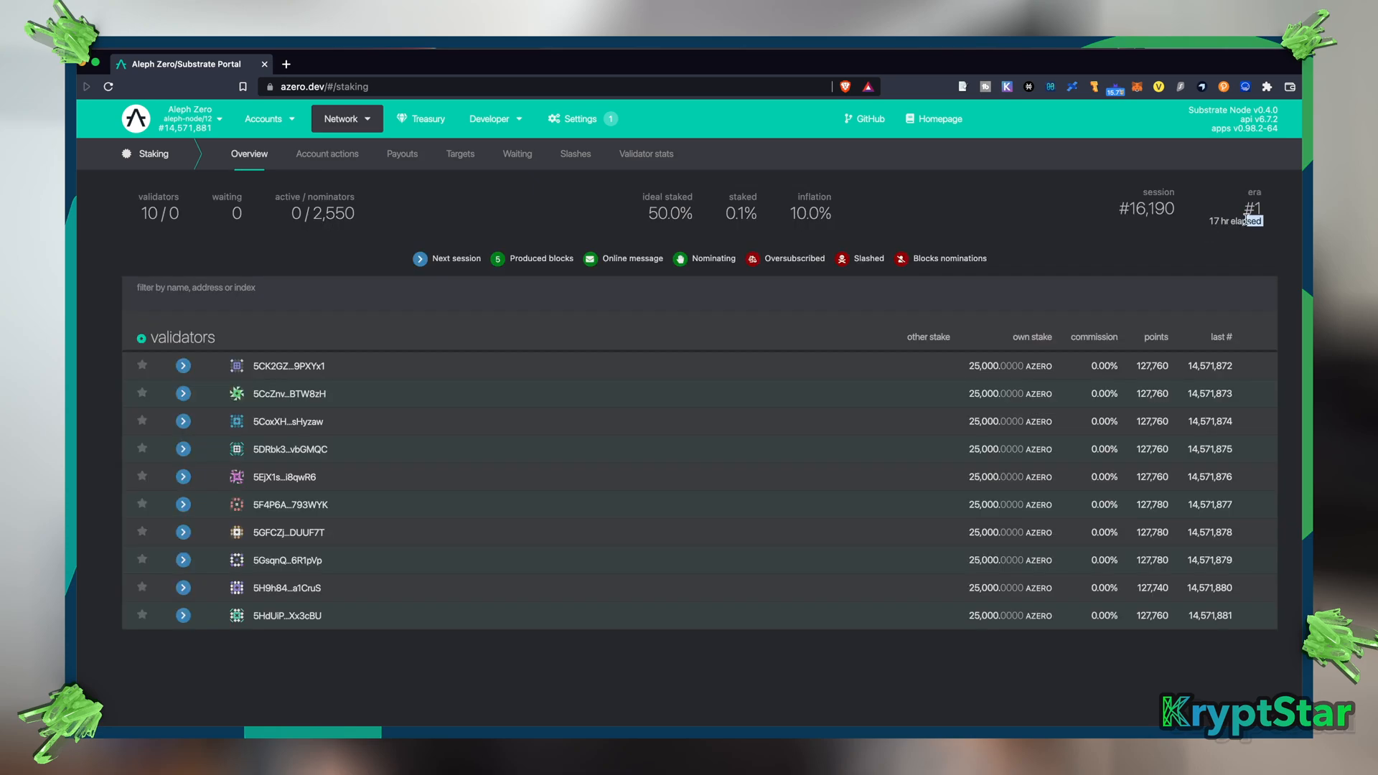